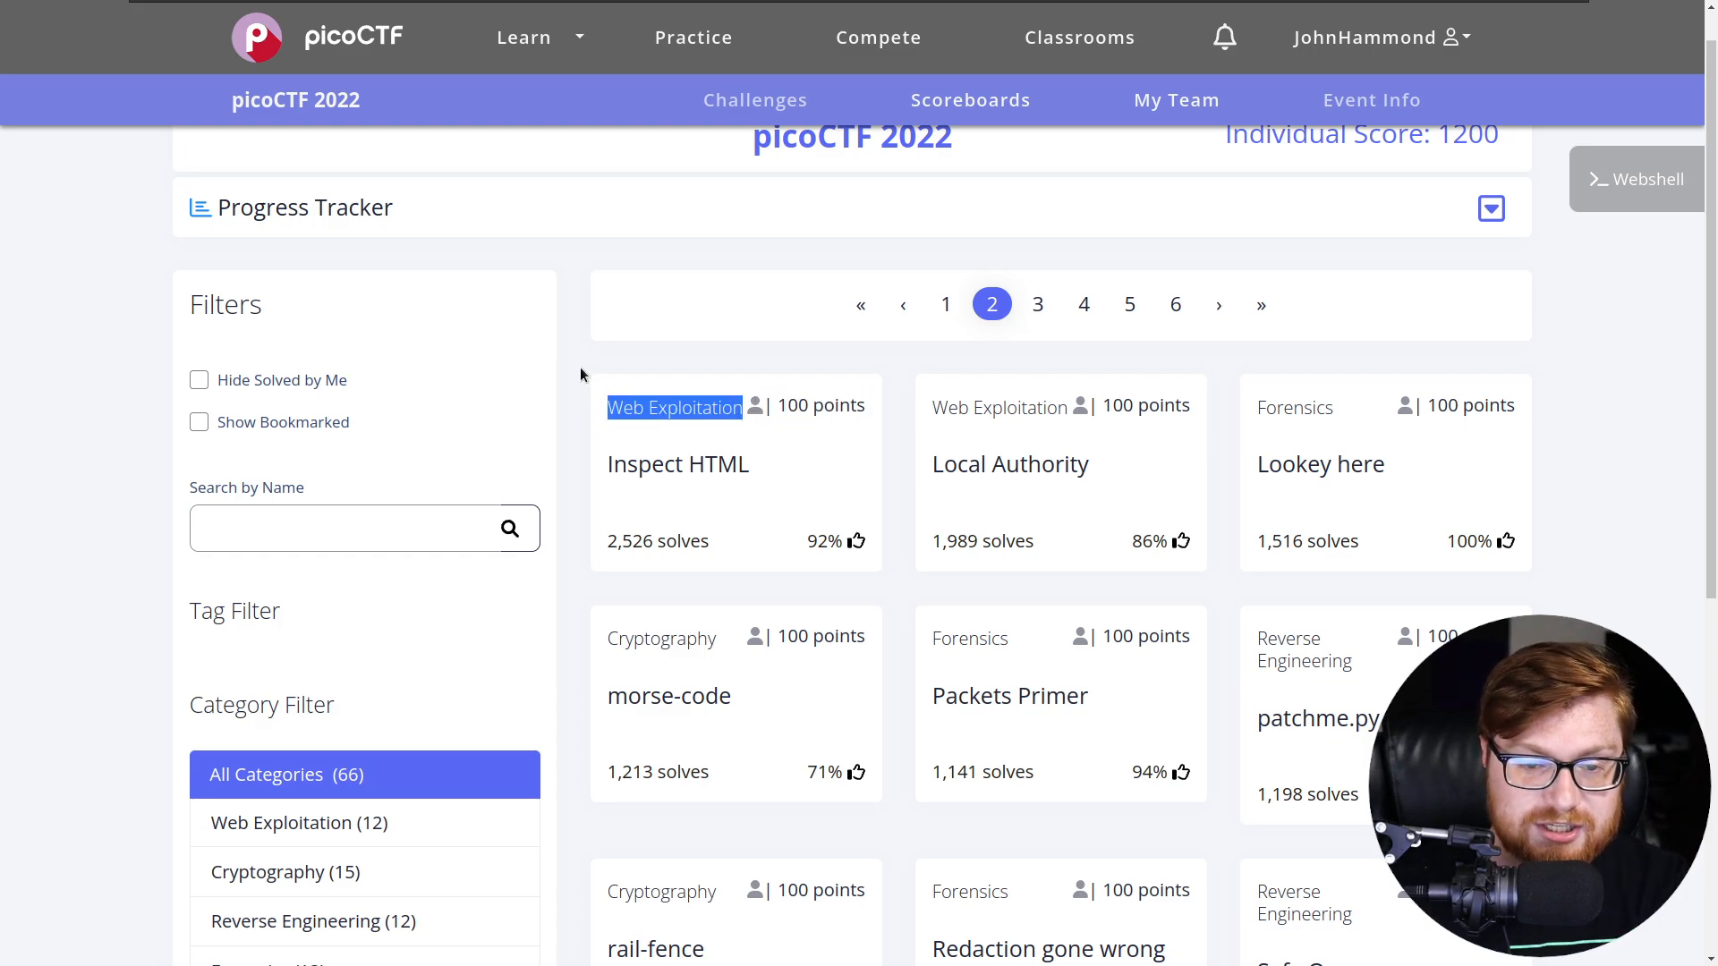
Bring up the Inspect HTML challenge card showing its description, hint and flag field.
left_click(677, 466)
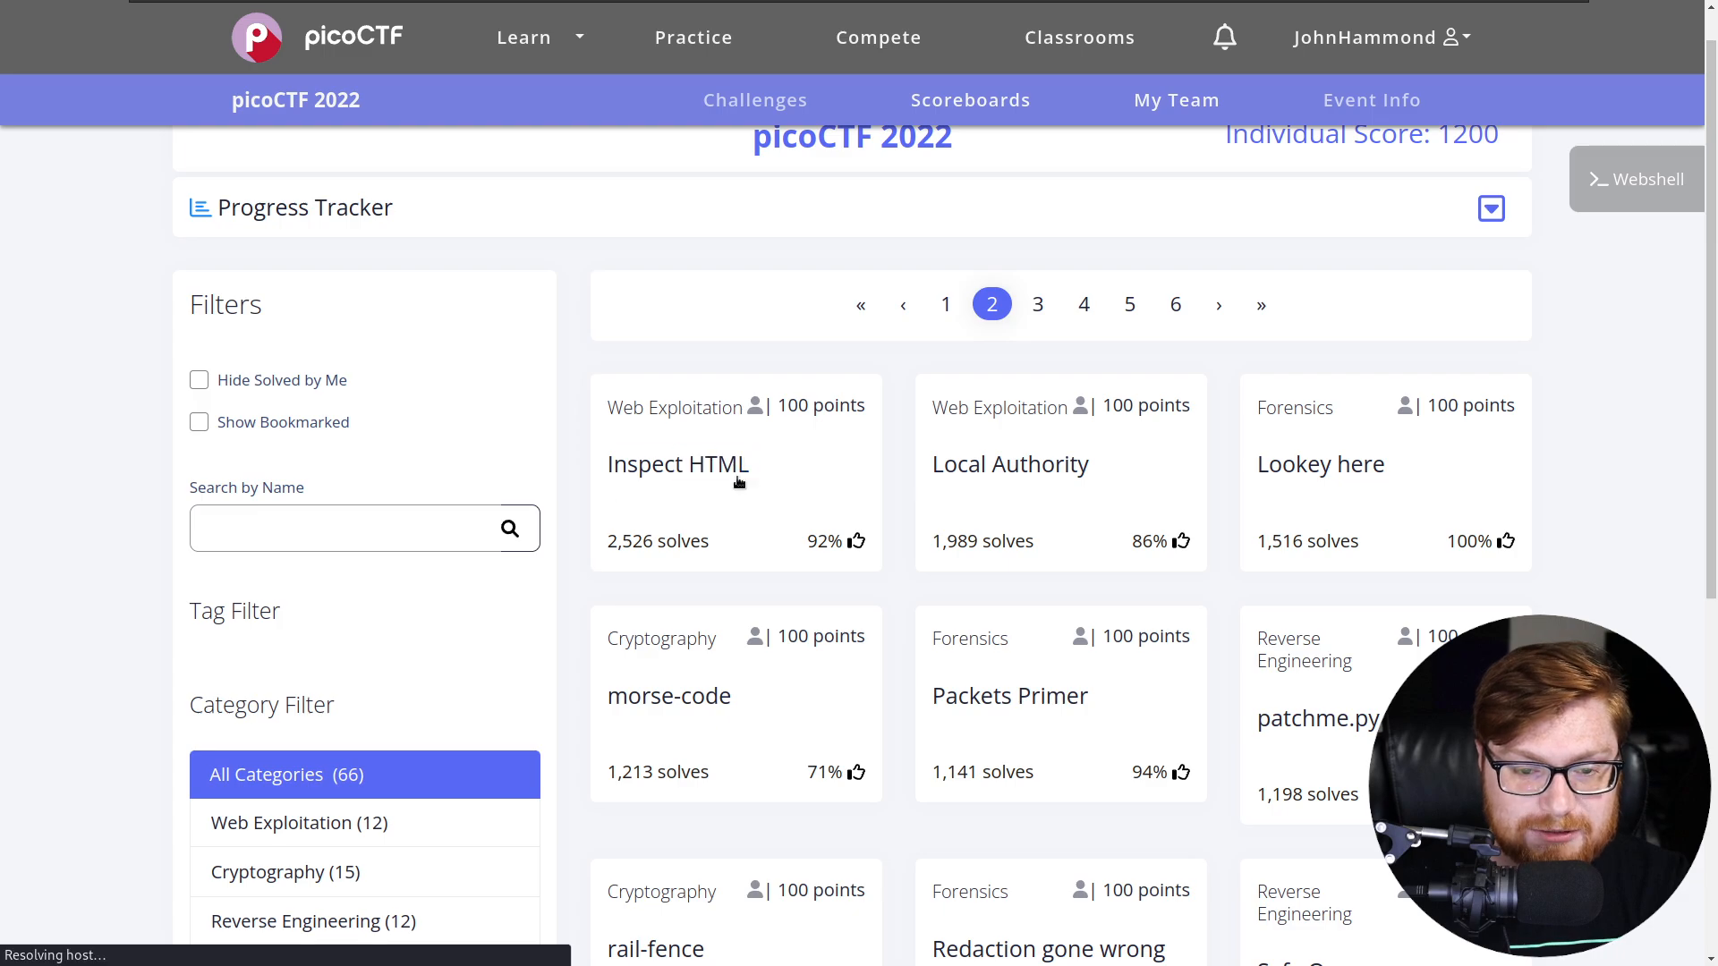
left_click(678, 463)
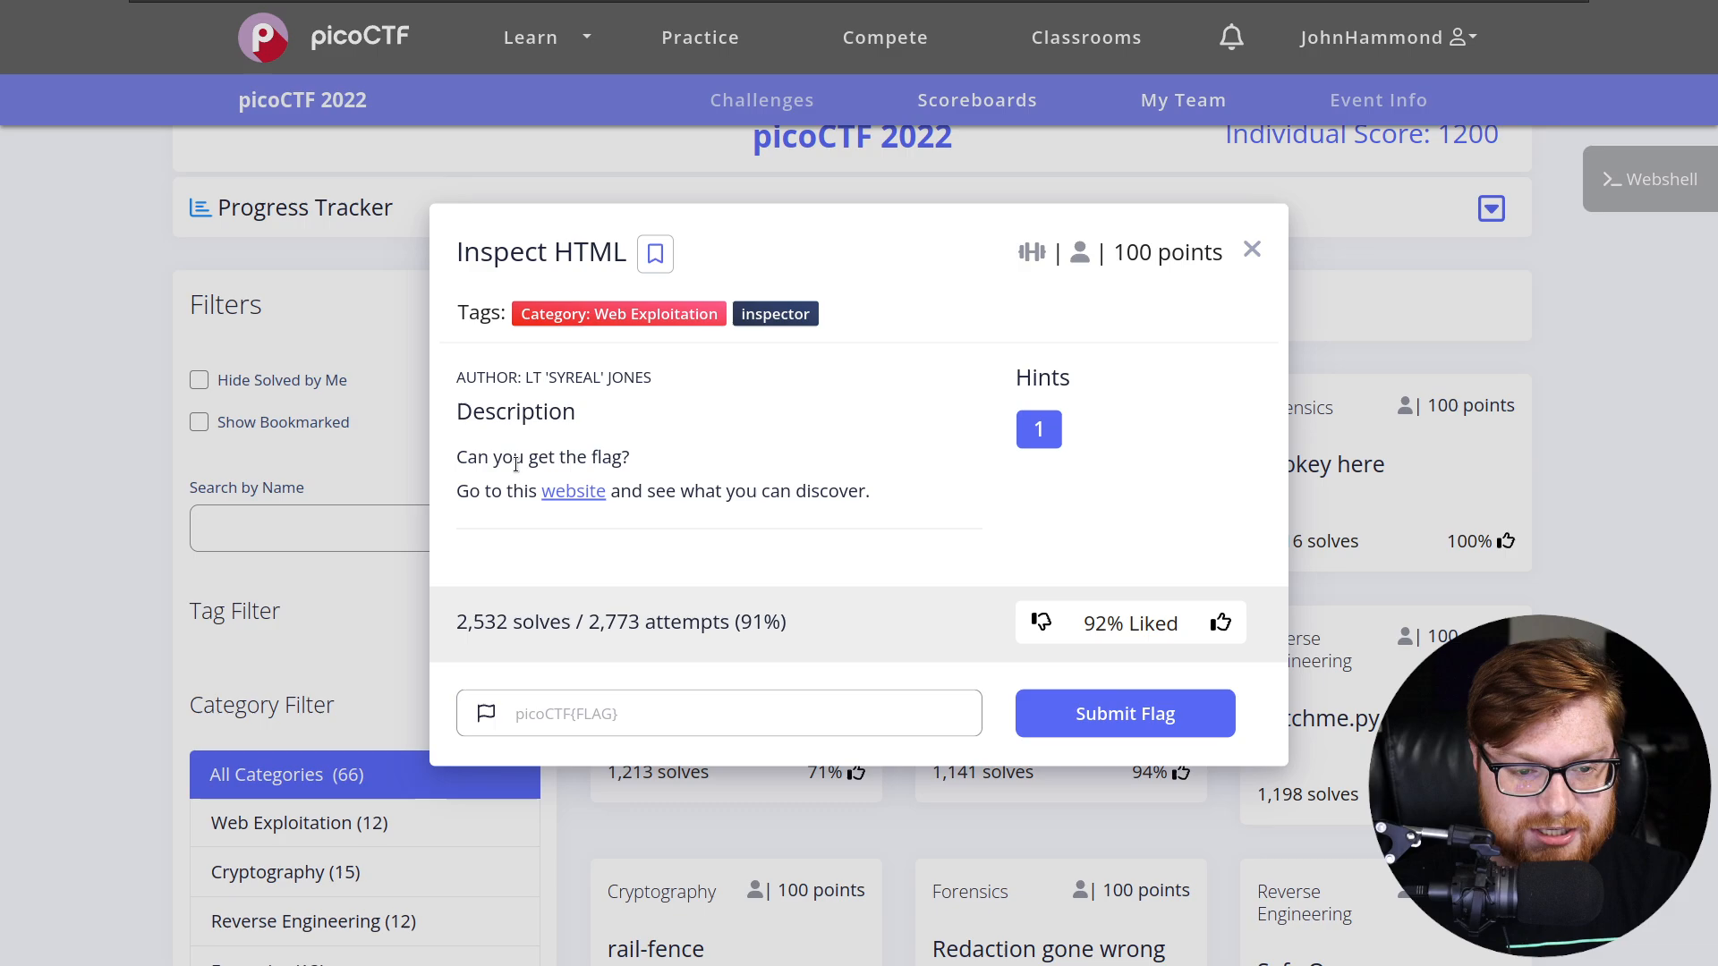
mouse_move(573, 490)
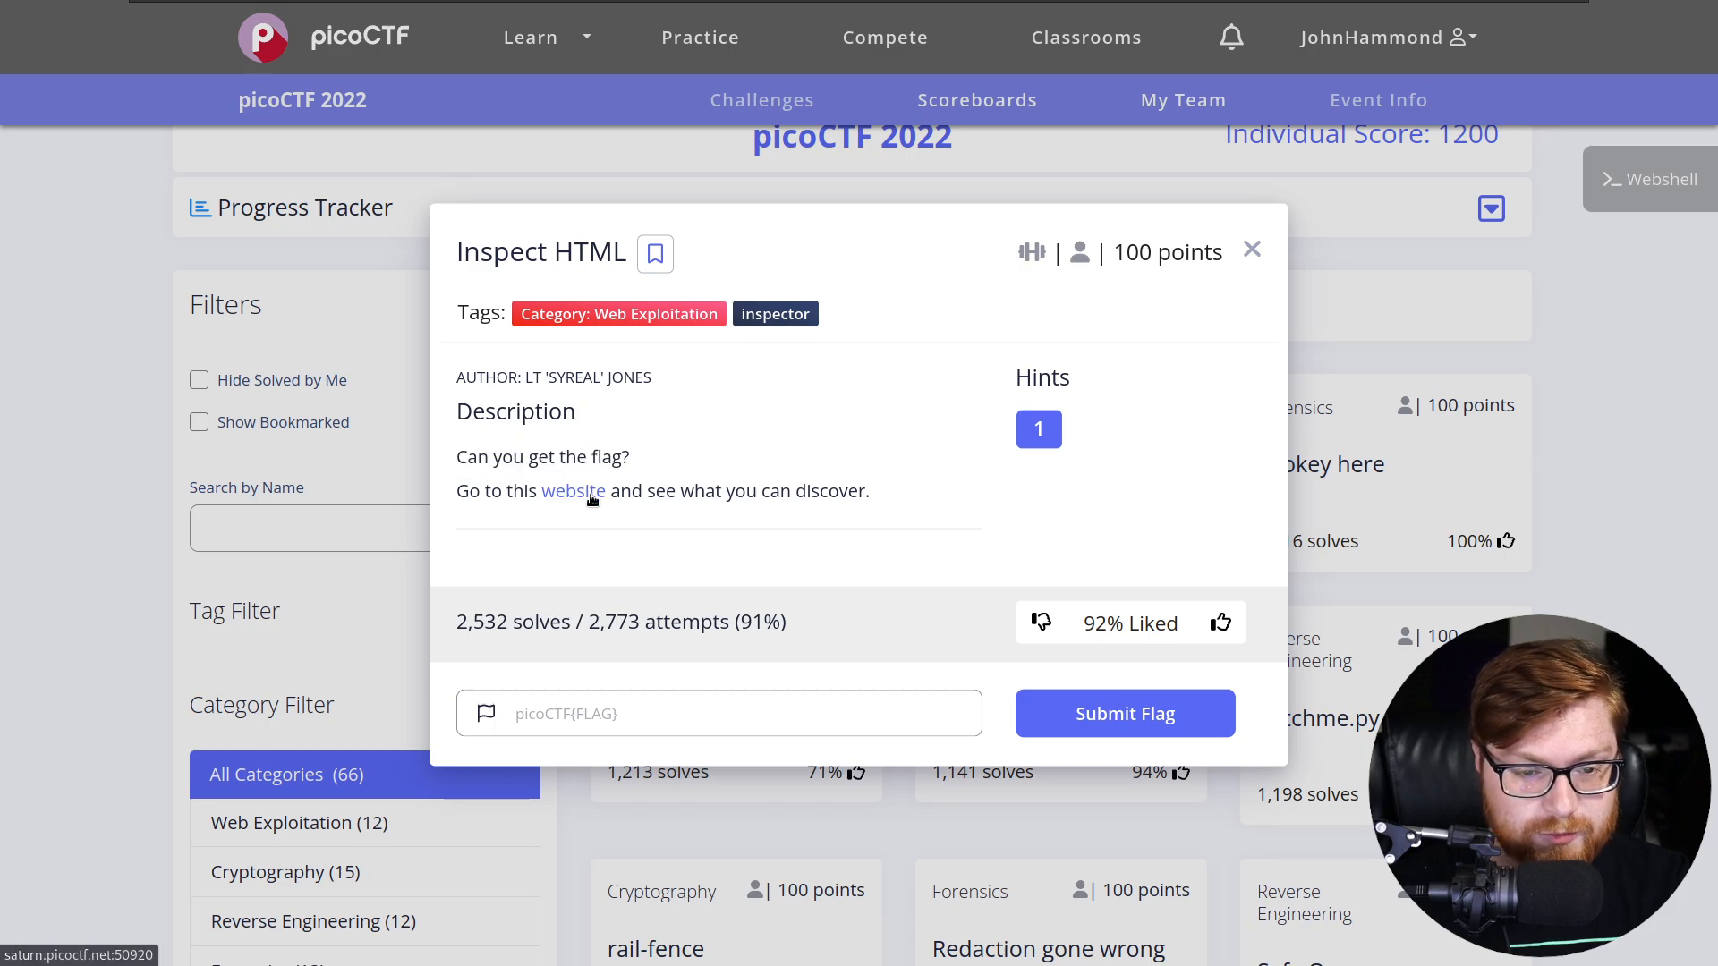
Visit the challenge's 'On Histiaeus' page and select all its text looking for hidden content.
left_click(572, 490)
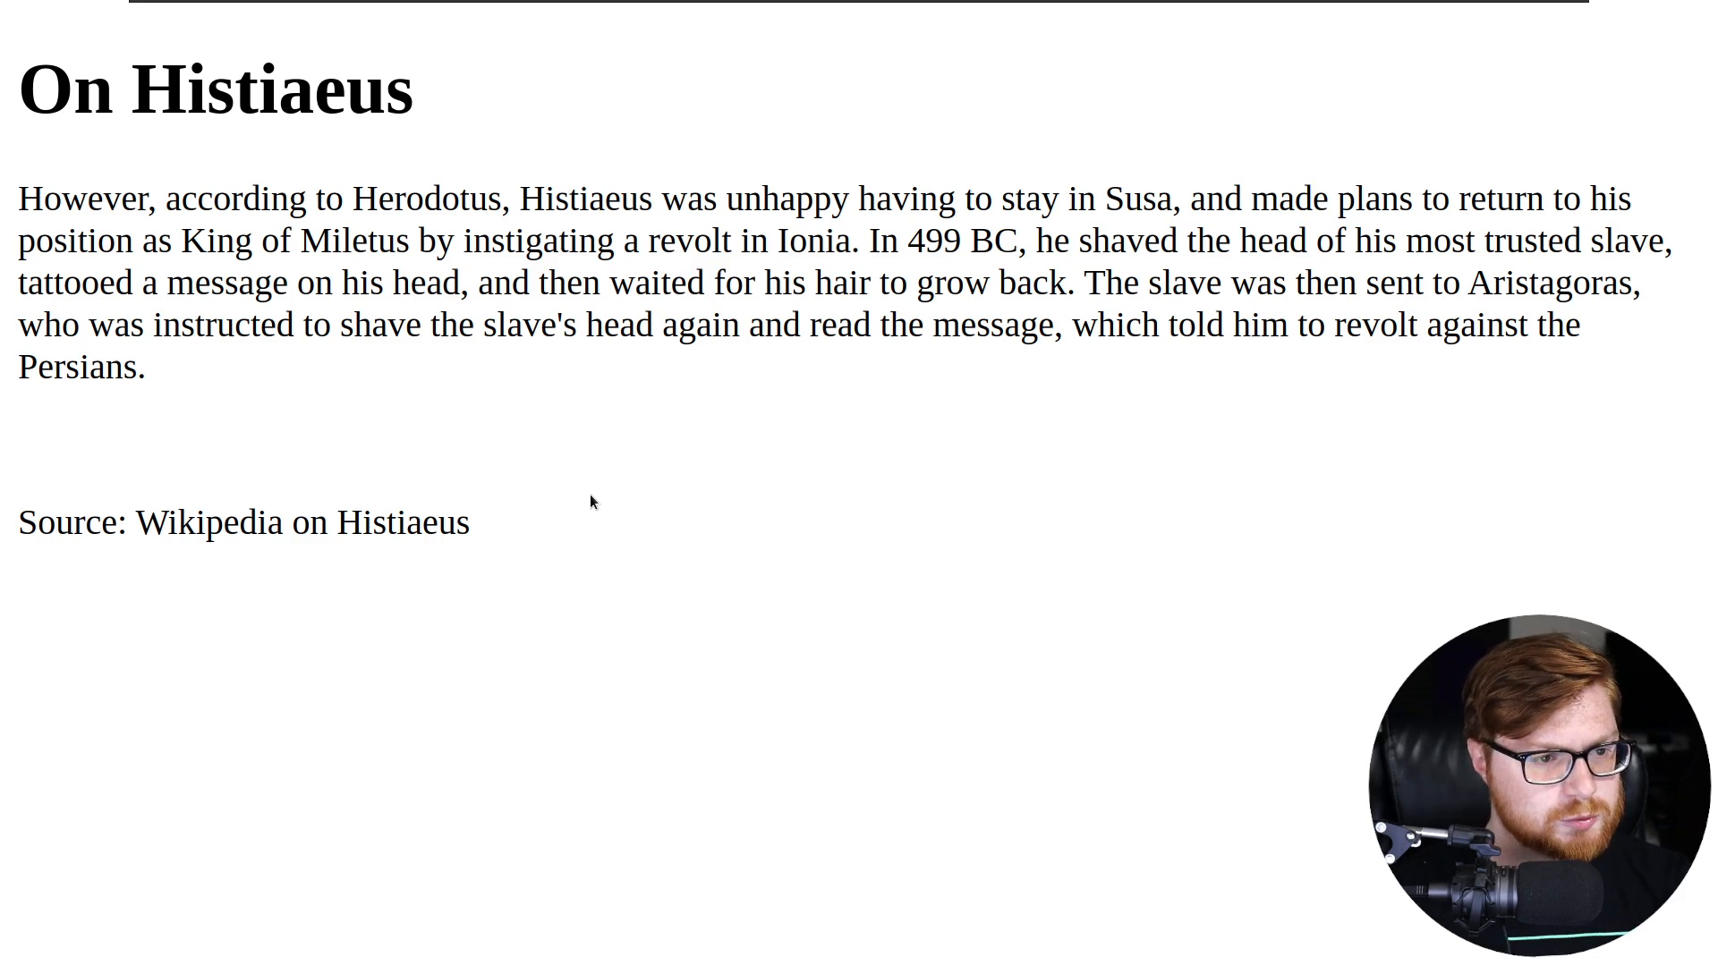
triple_click(216, 91)
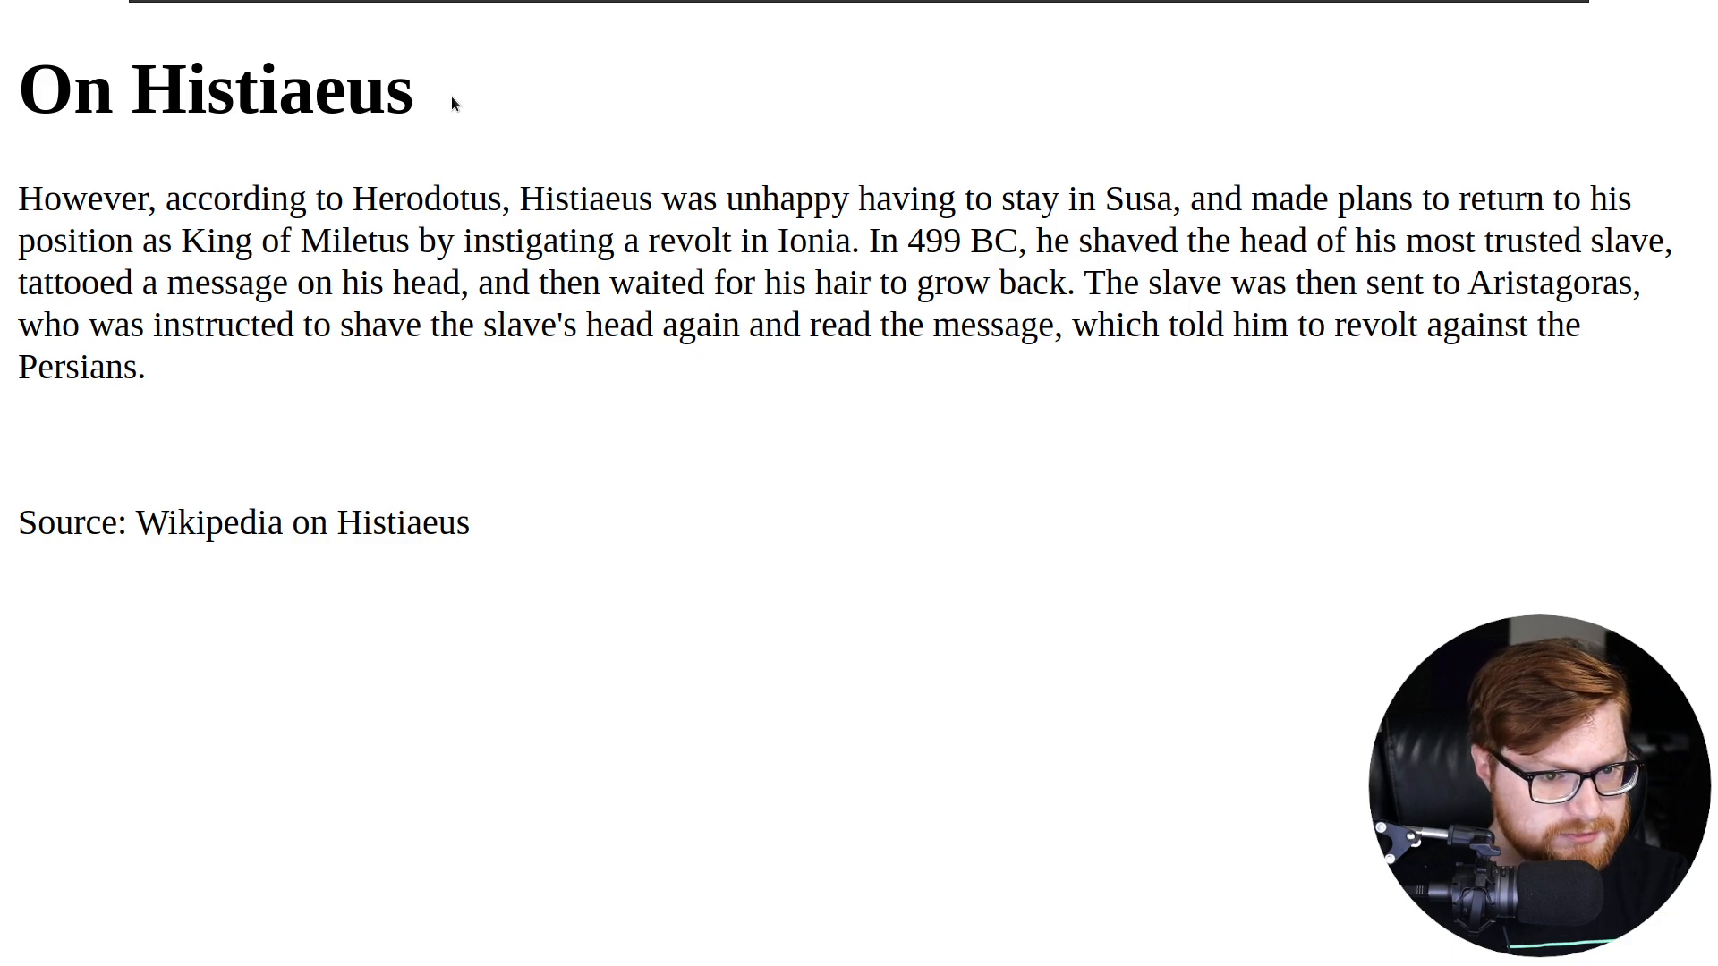
mouse_move(1352, 299)
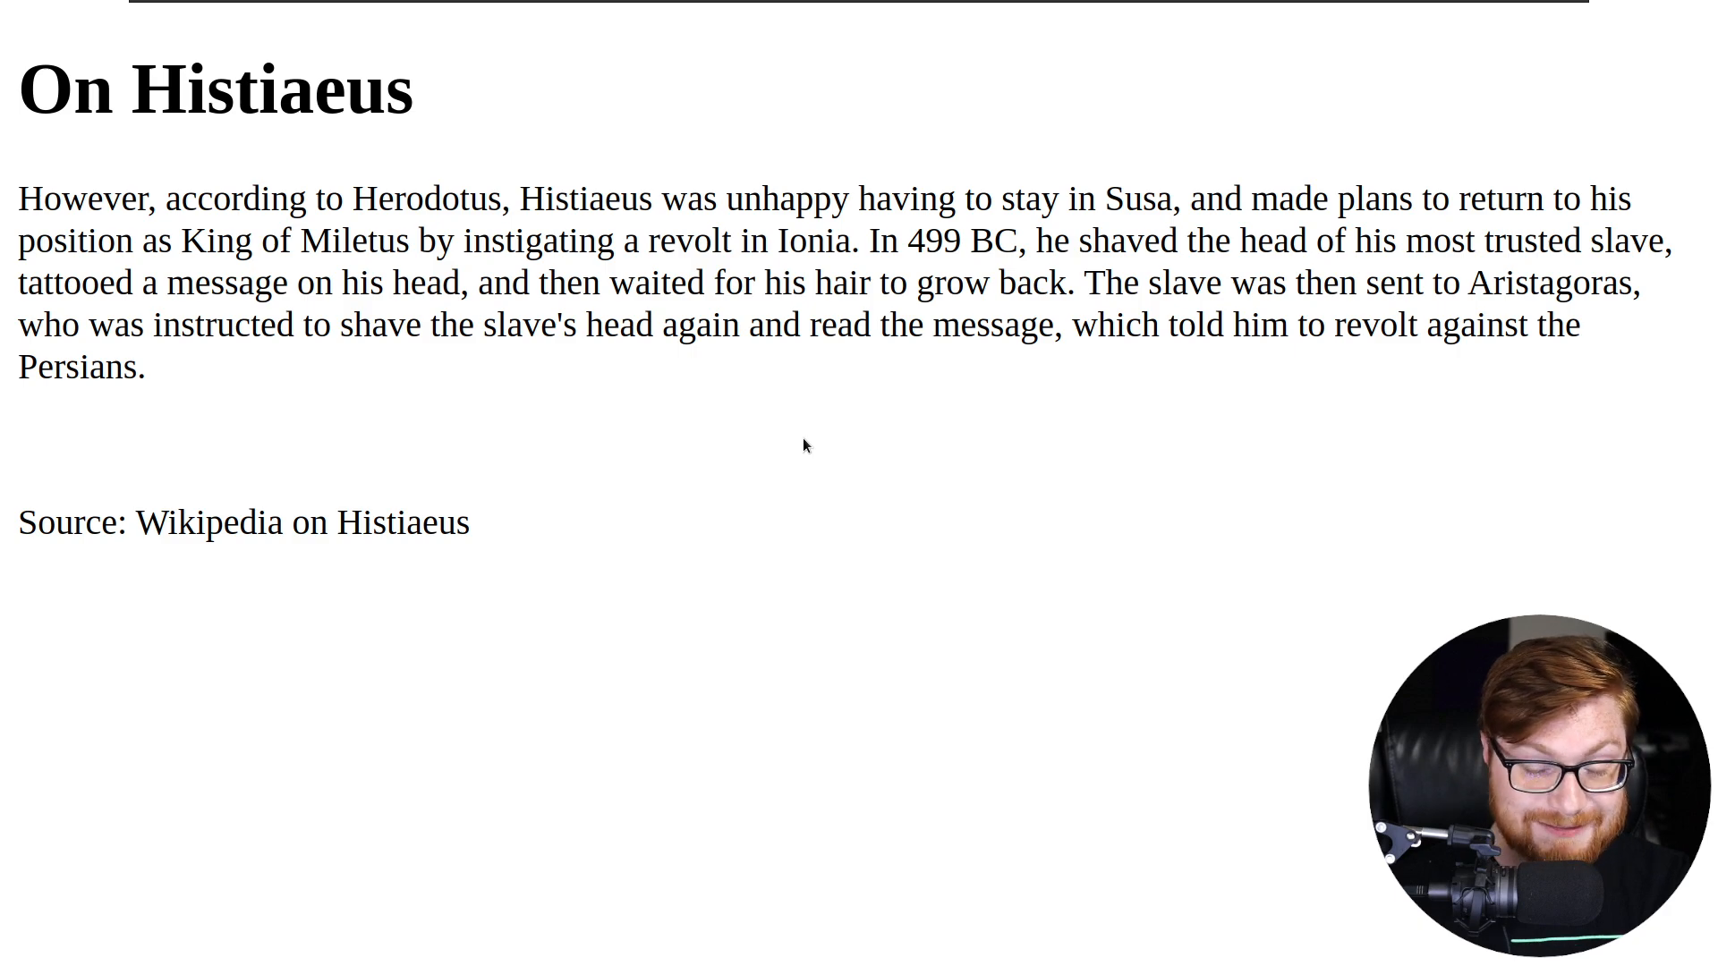
left_click_drag(120, 199, 467, 523)
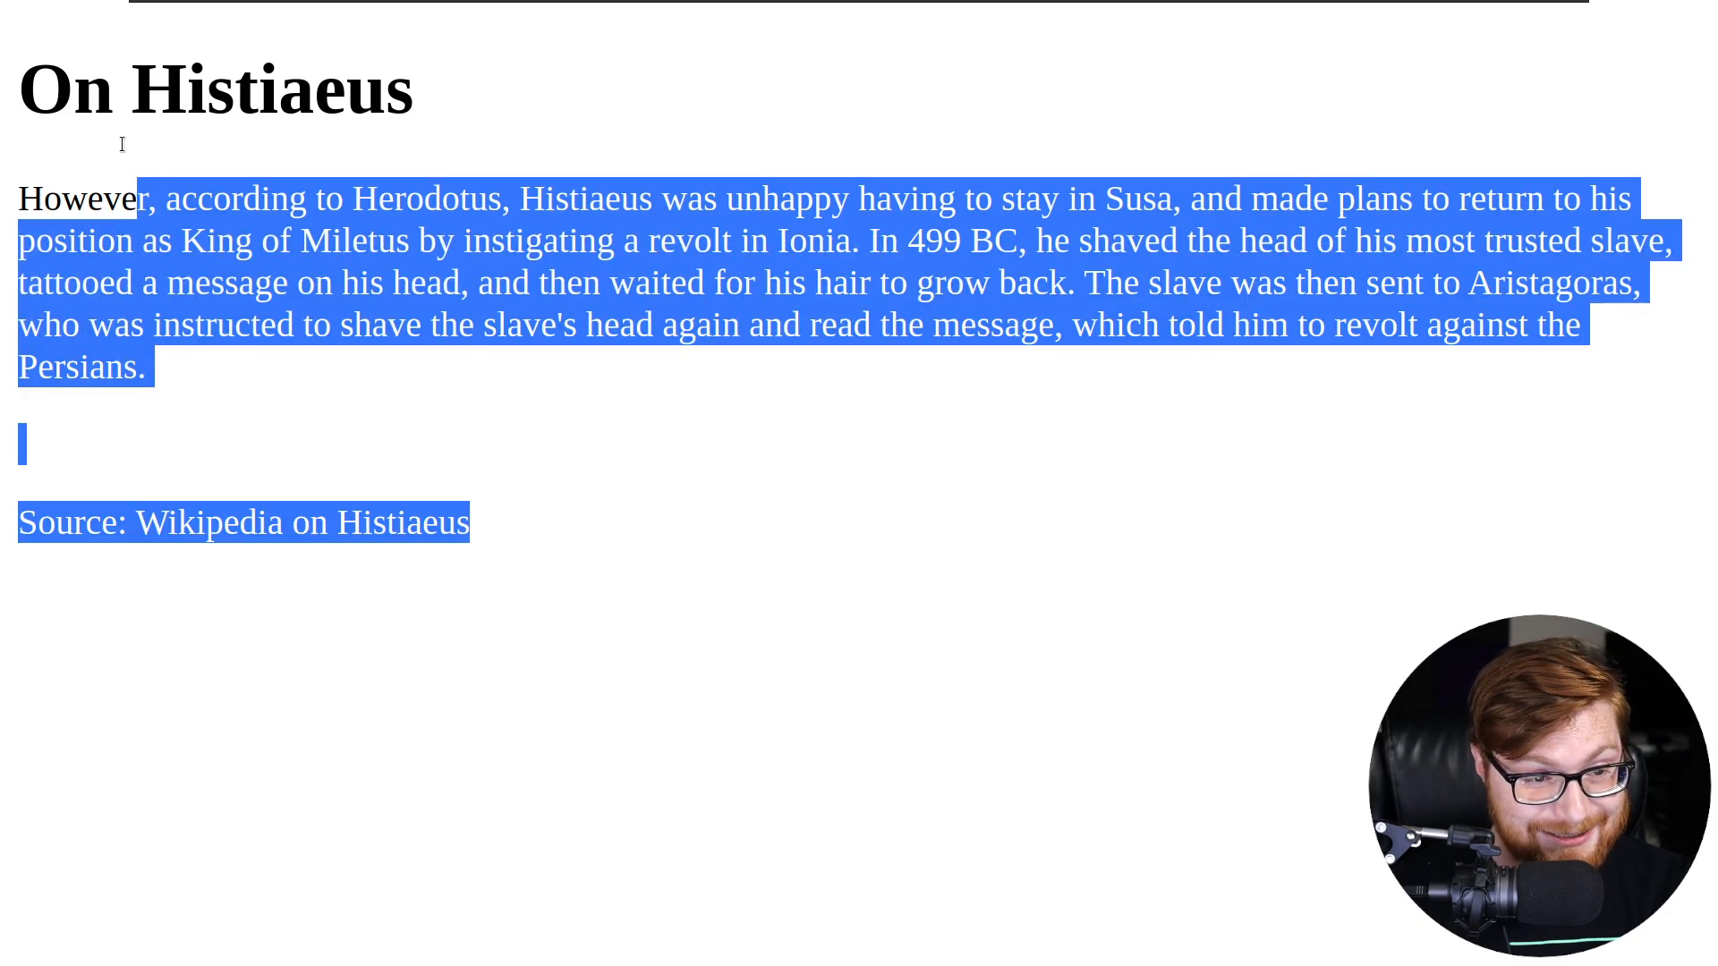
left_click(705, 470)
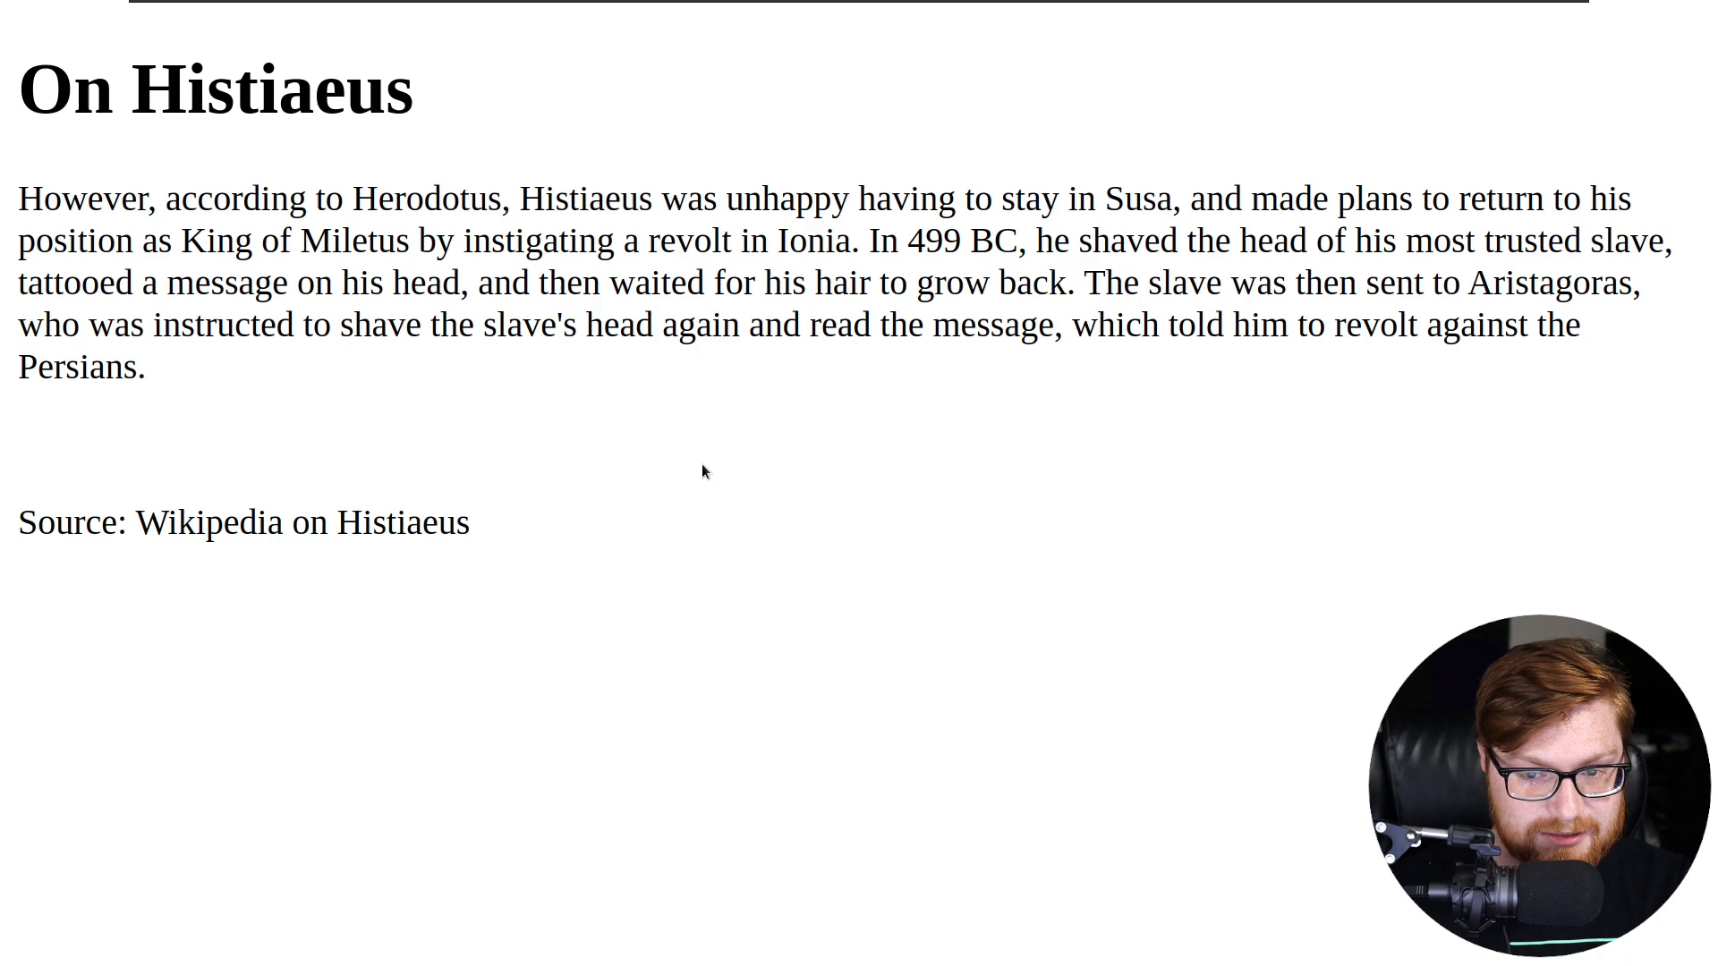
mouse_move(984, 594)
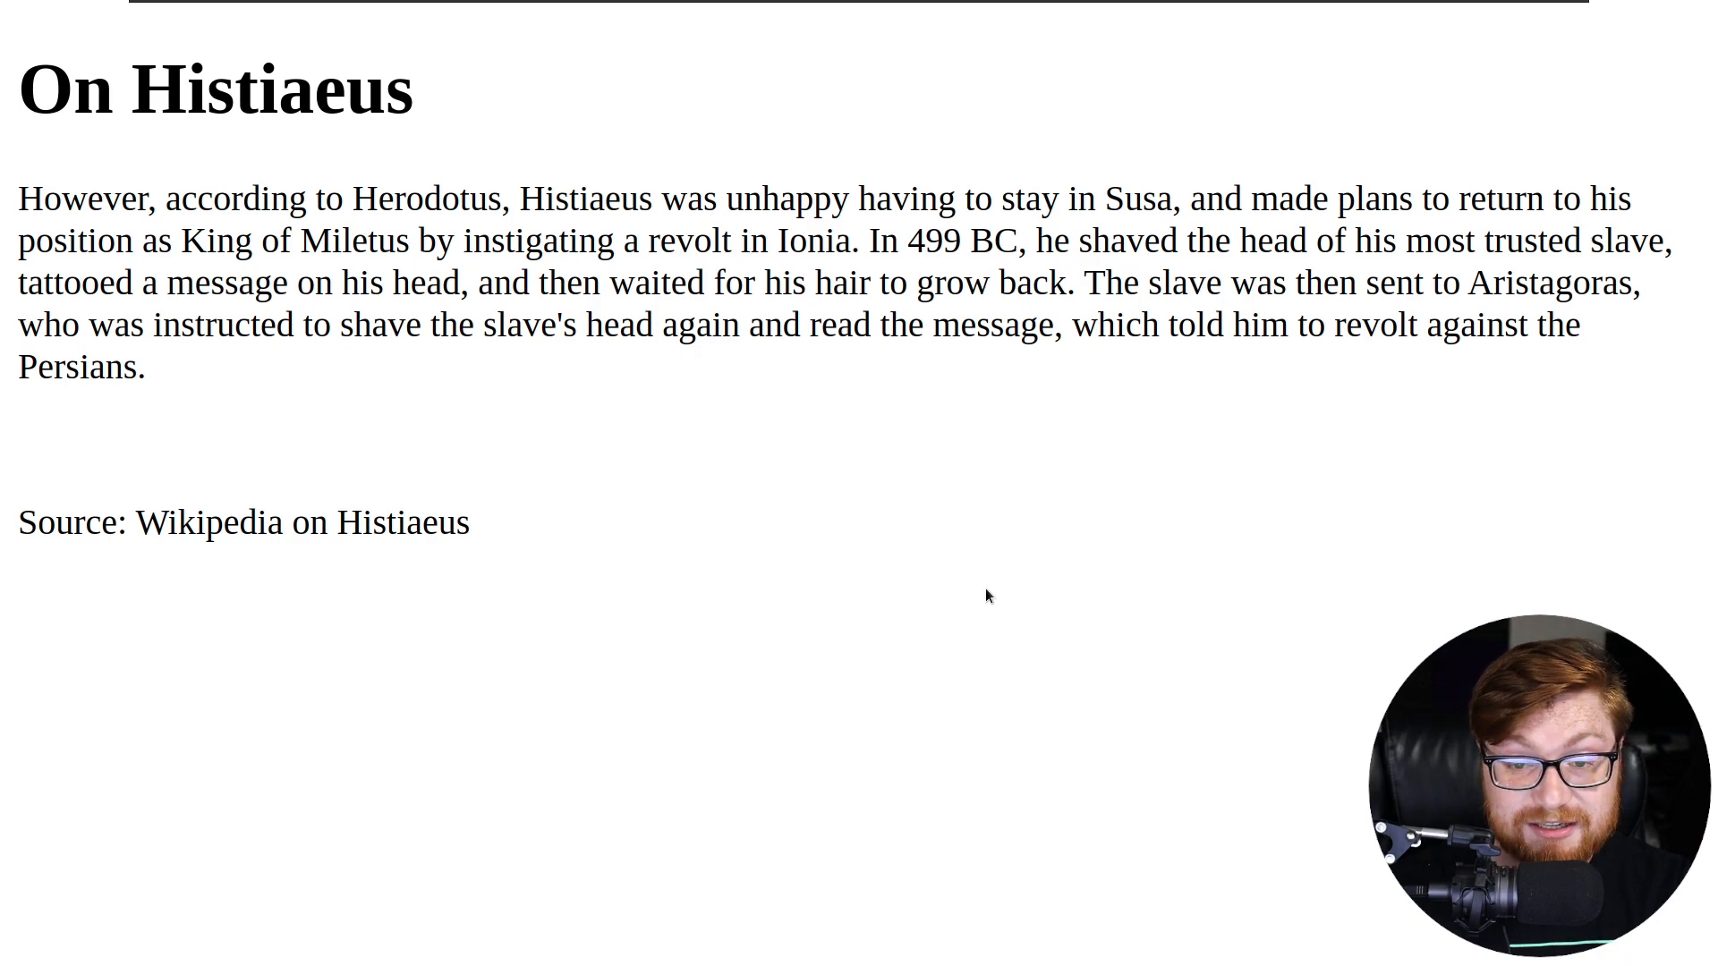
key("ctrl+a")
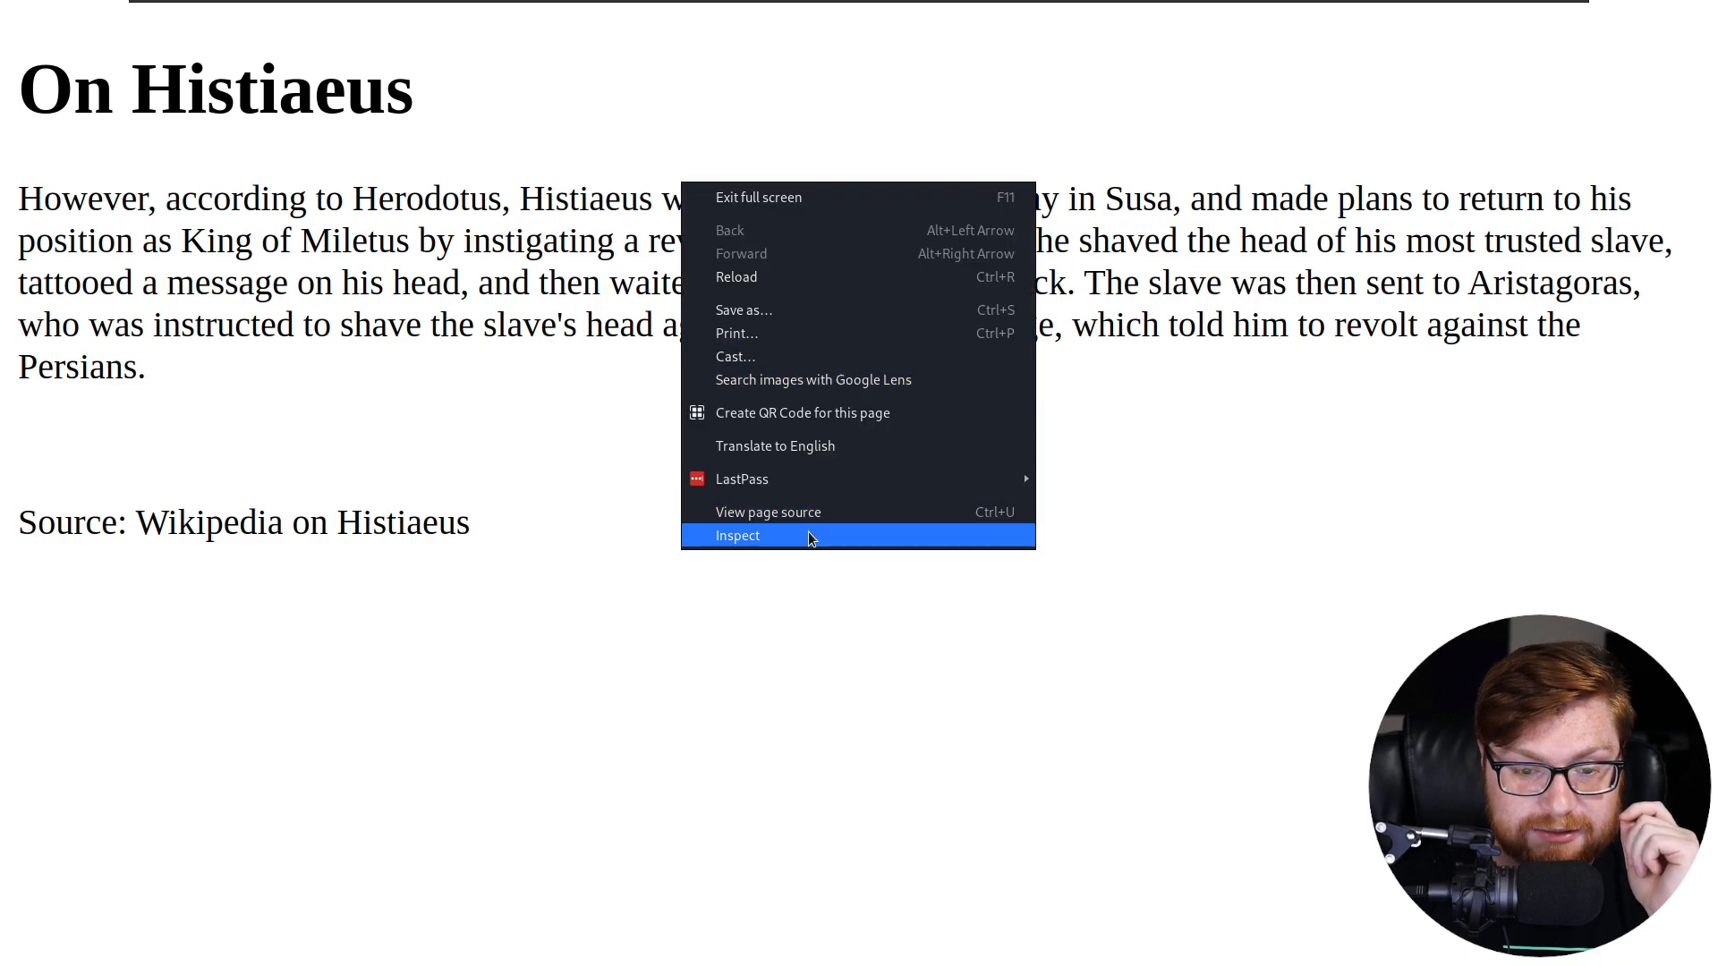
View the page source and copy the picoCTF flag from the HTML comment near the bottom.
left_click(737, 535)
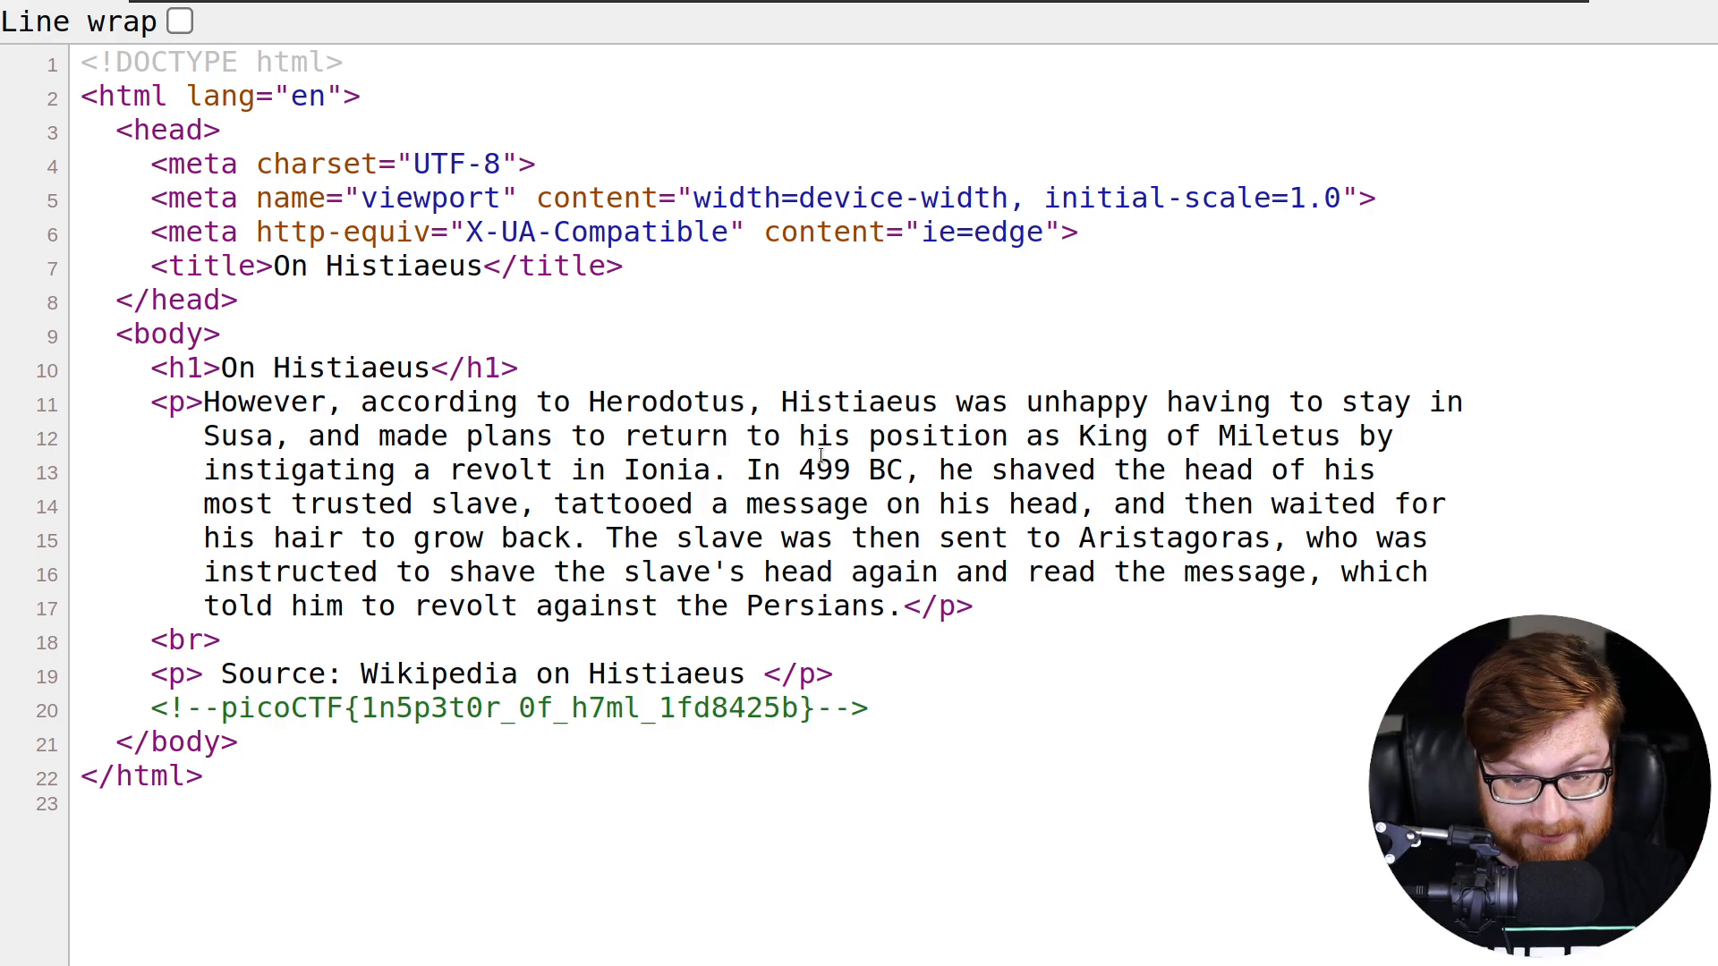
mouse_move(320, 618)
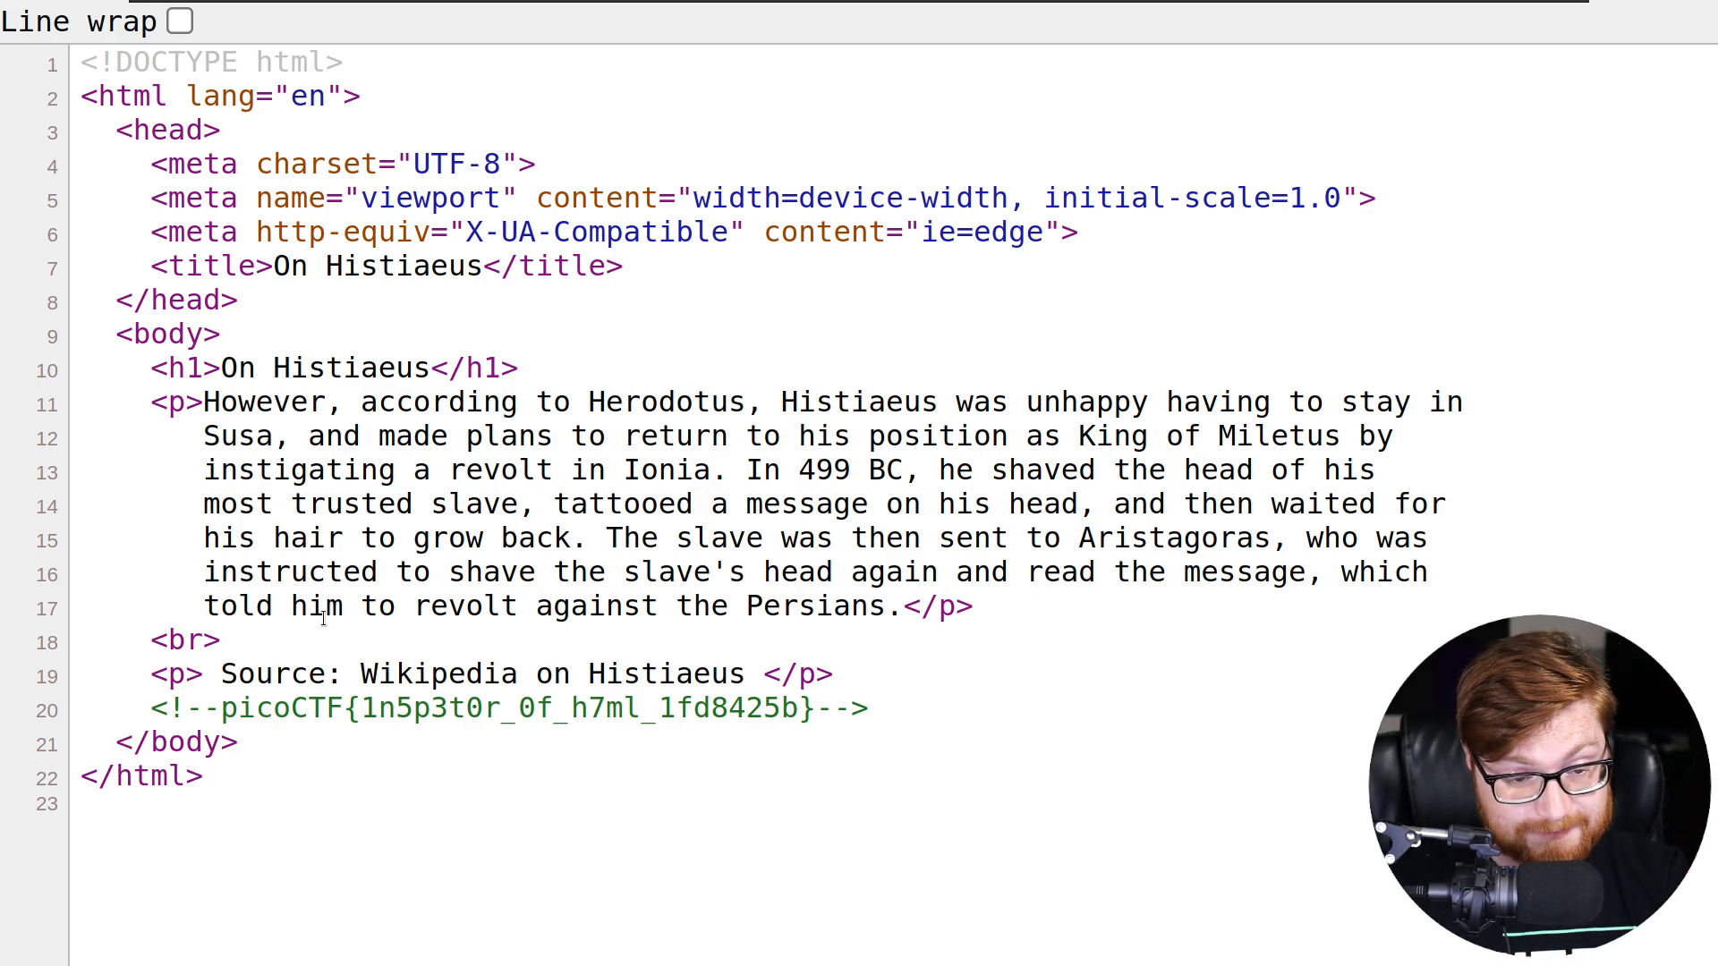
left_click_drag(221, 709, 693, 709)
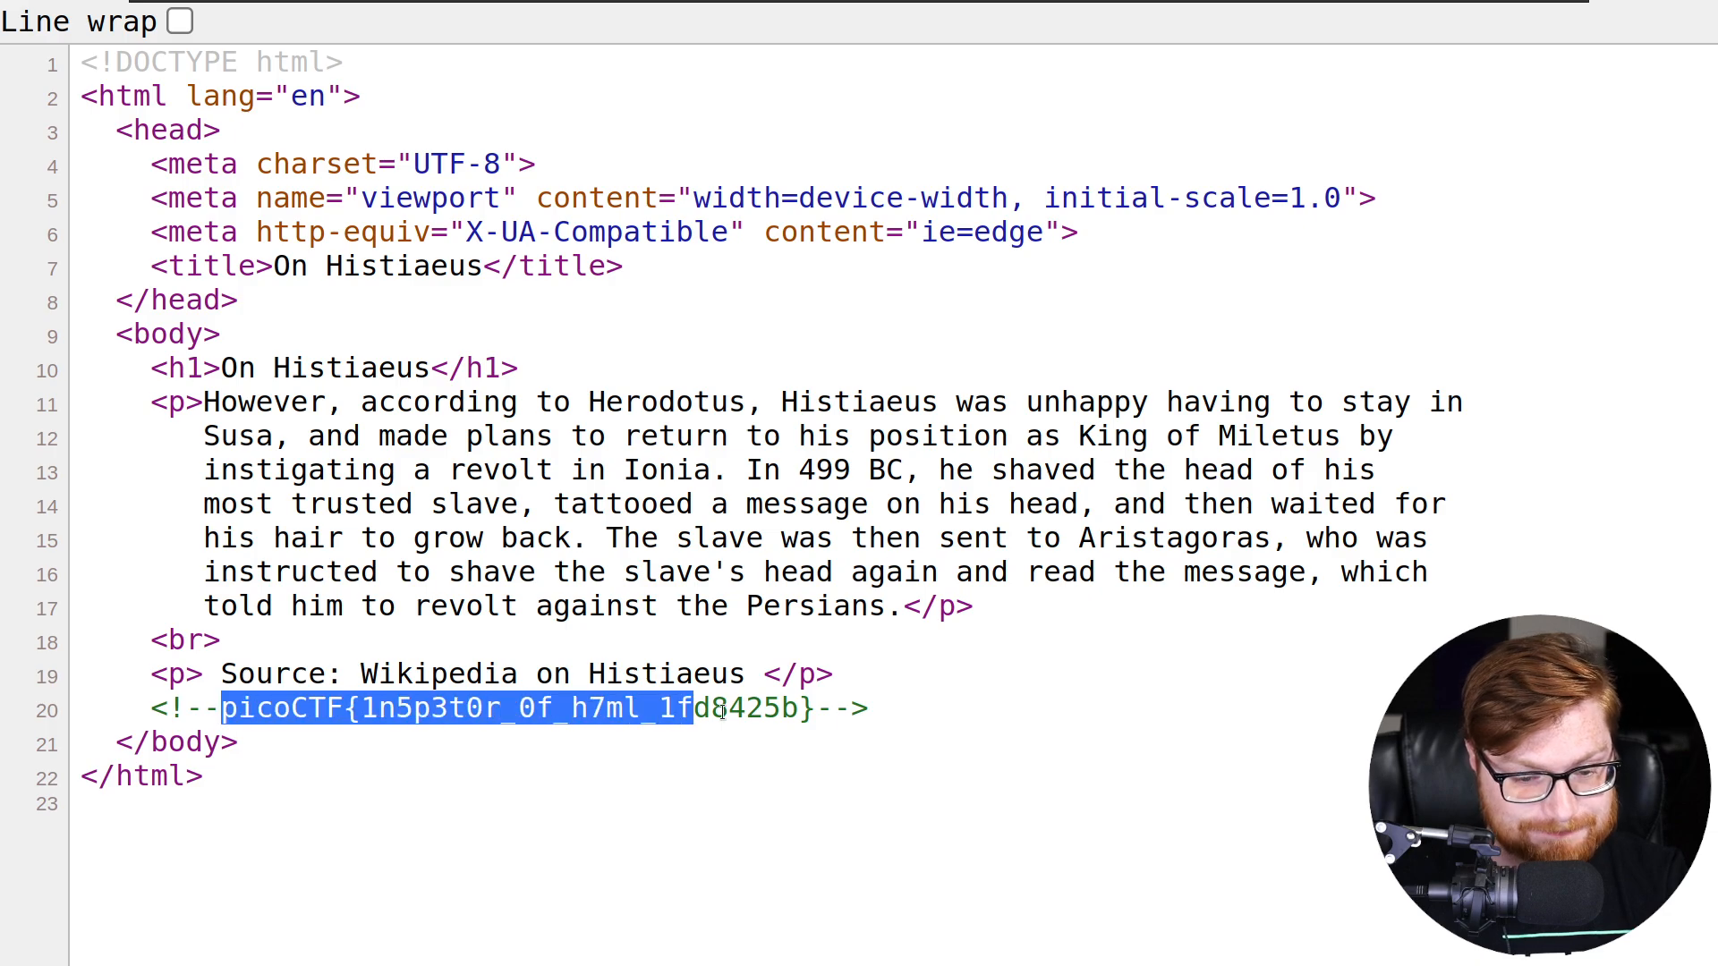
right_click(723, 708)
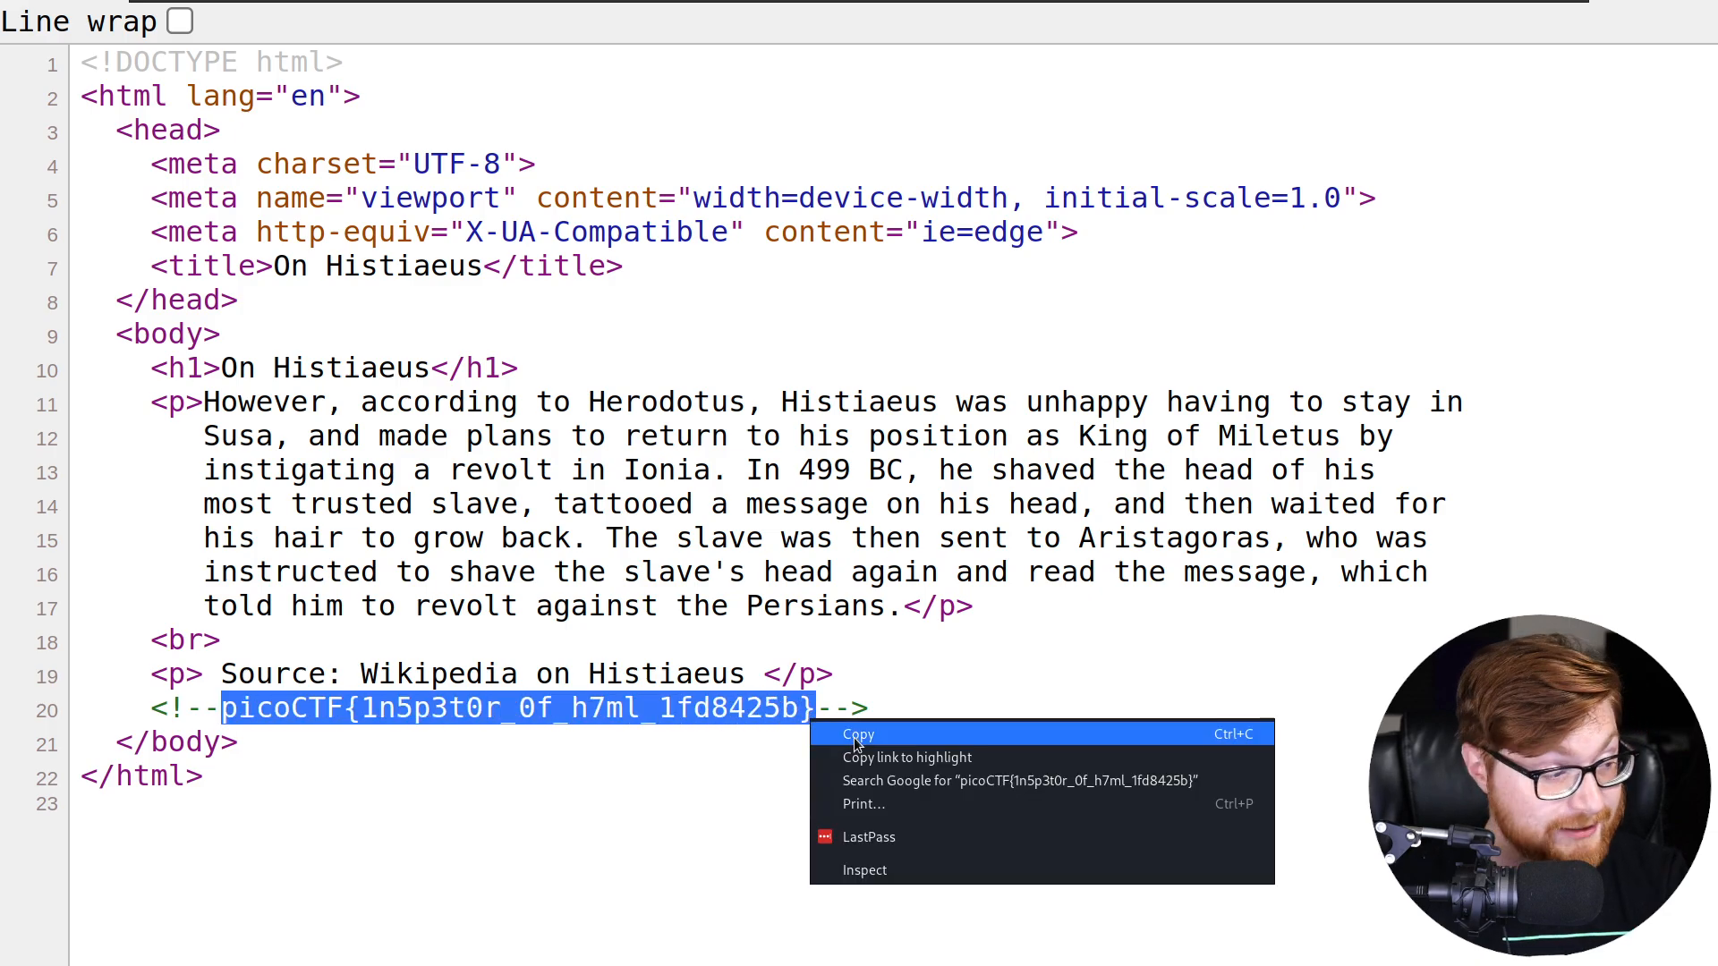
left_click(857, 733)
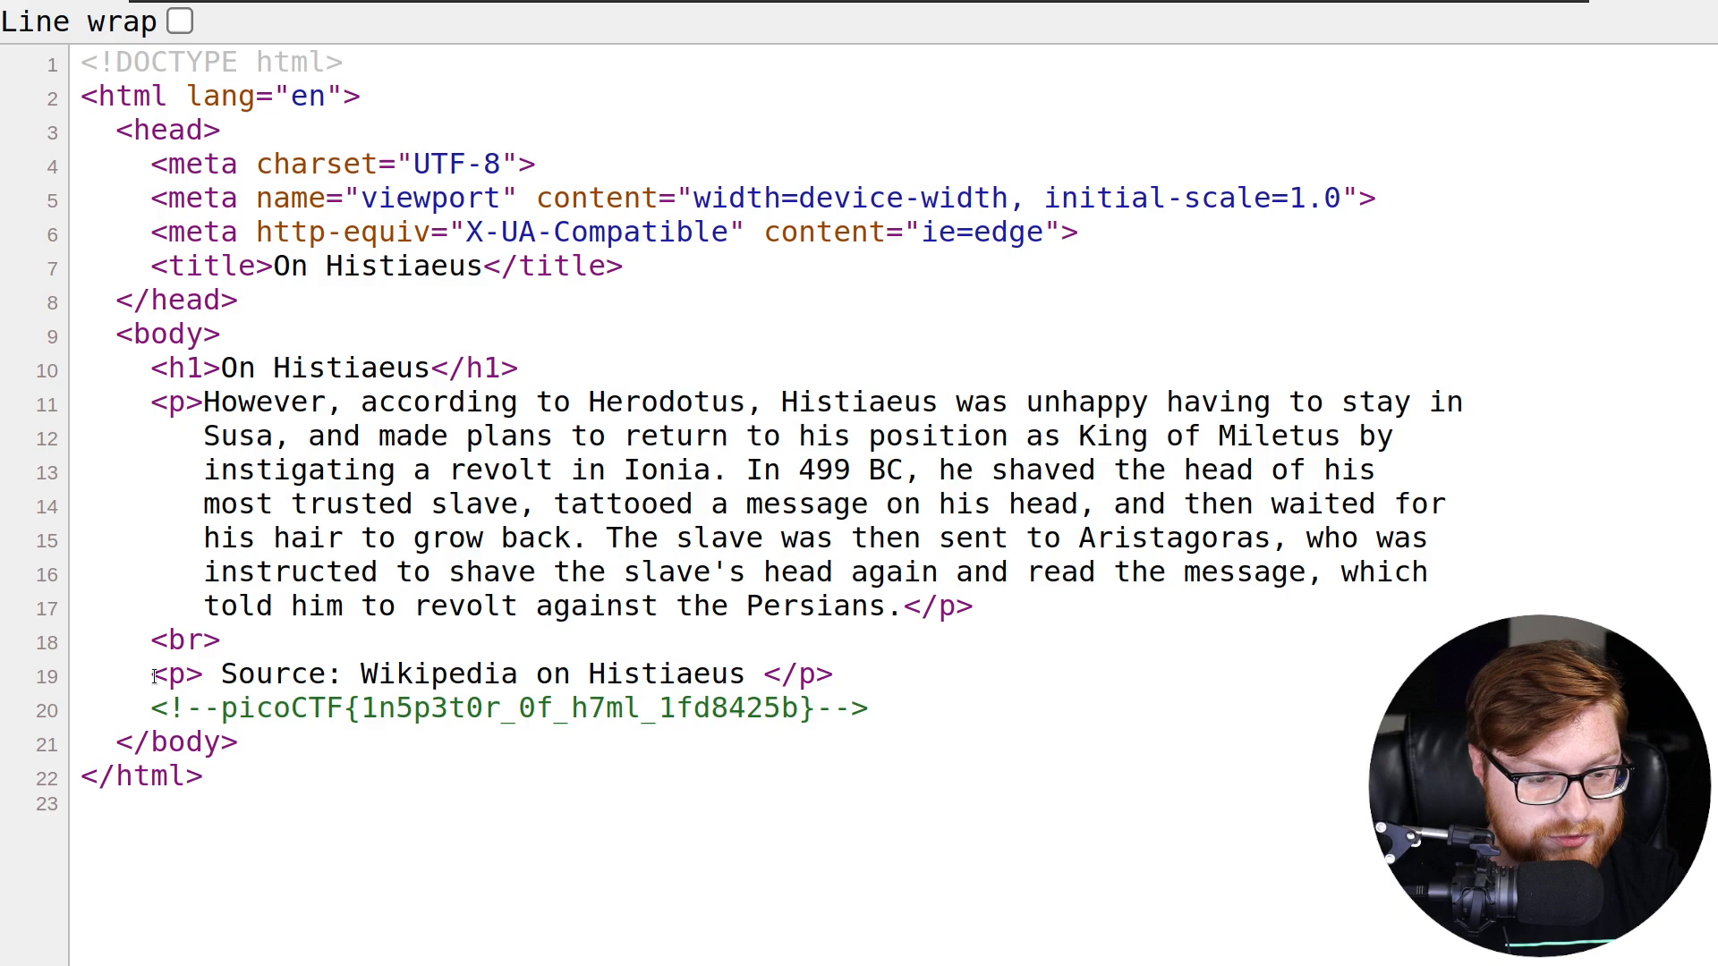
Switch to a terminal in the web_exploitation directory.
double_click(184, 640)
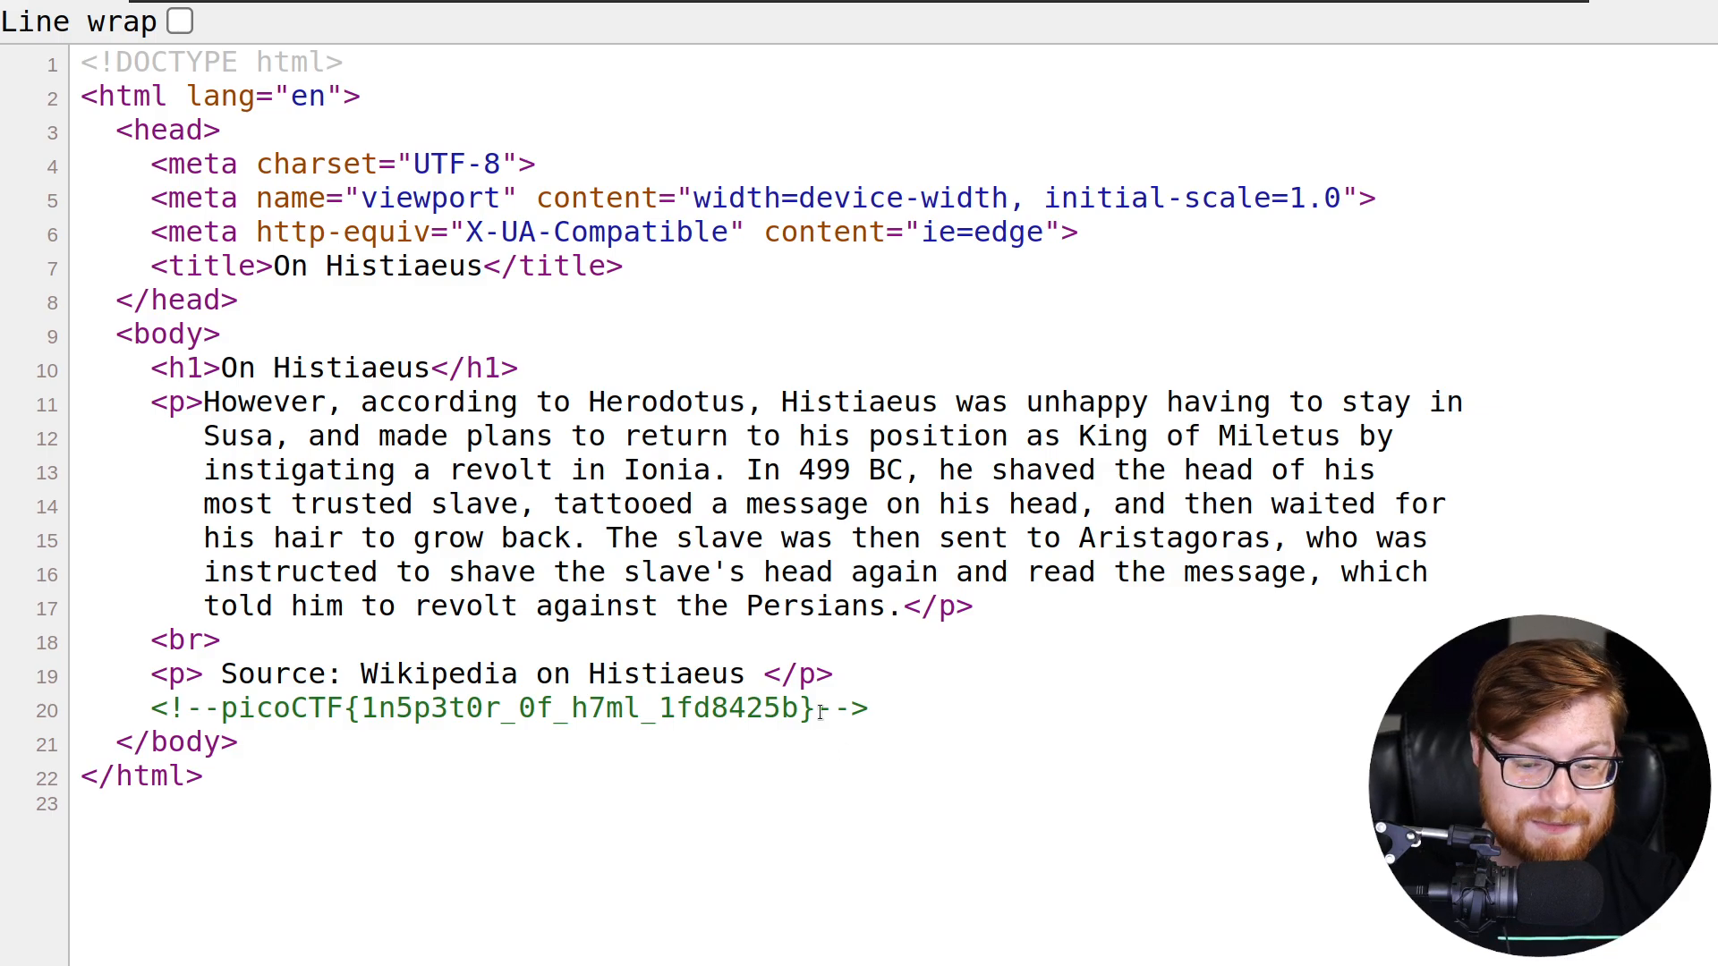
right_click(493, 708)
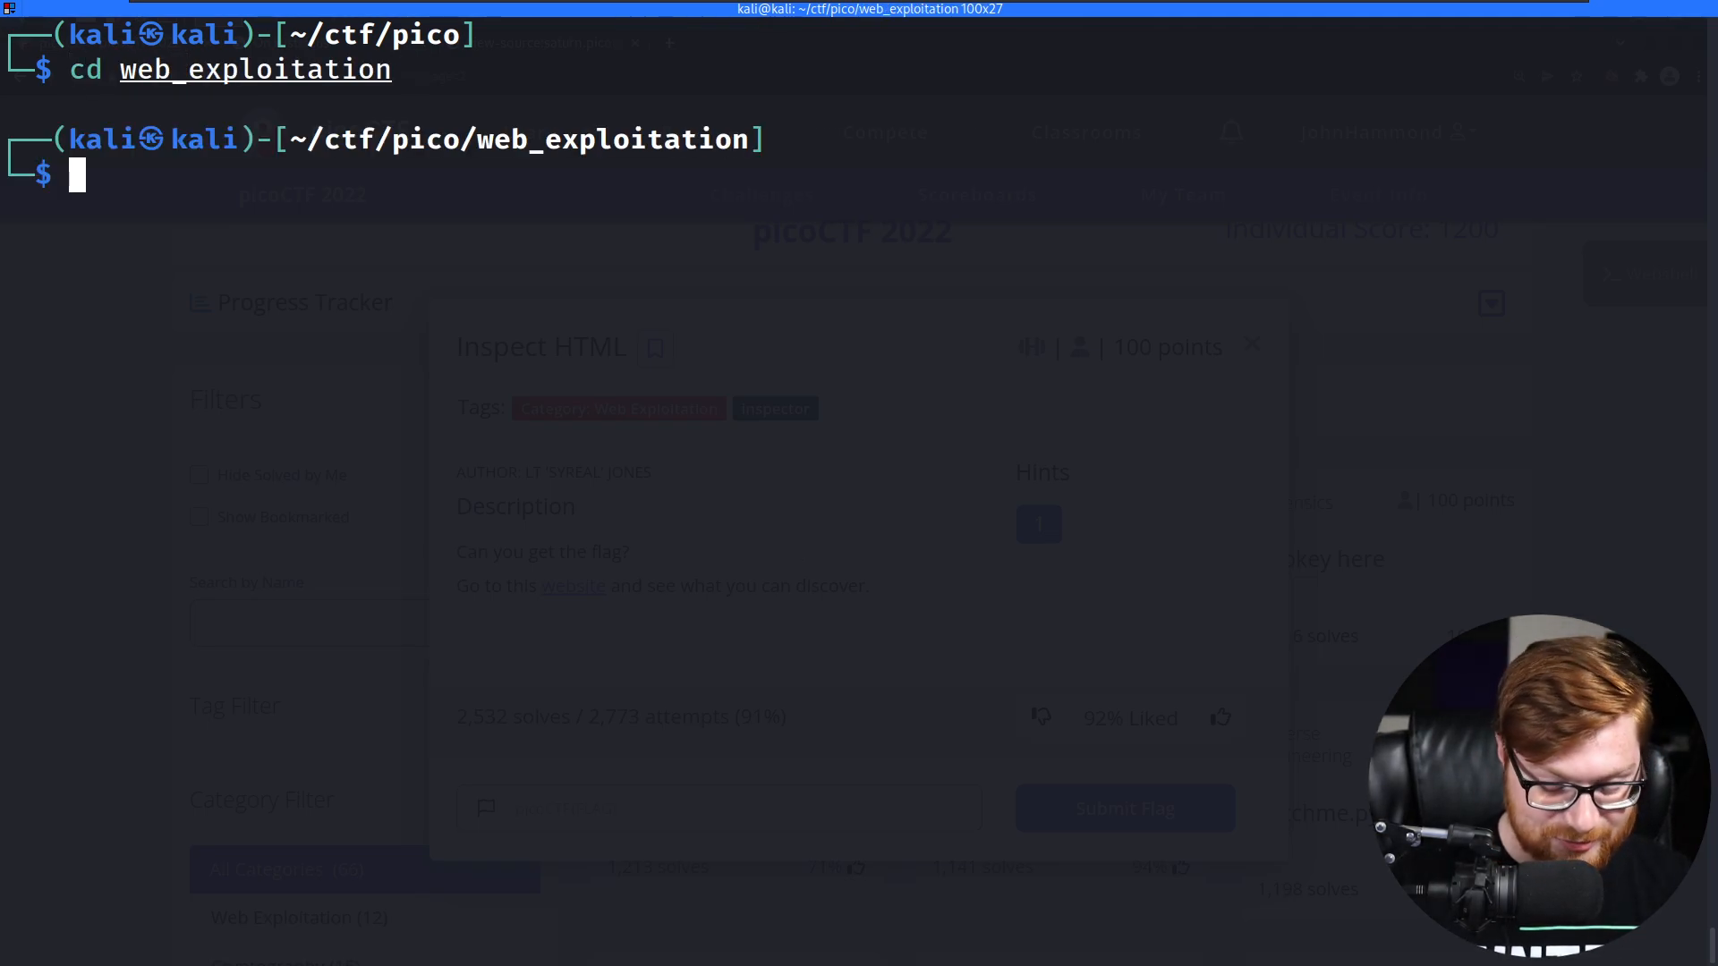
Make an inspect folder and draft a curl | grep -oE "picoCTF{.*}" pipeline on the challenge URL.
type("mkdir inspect")
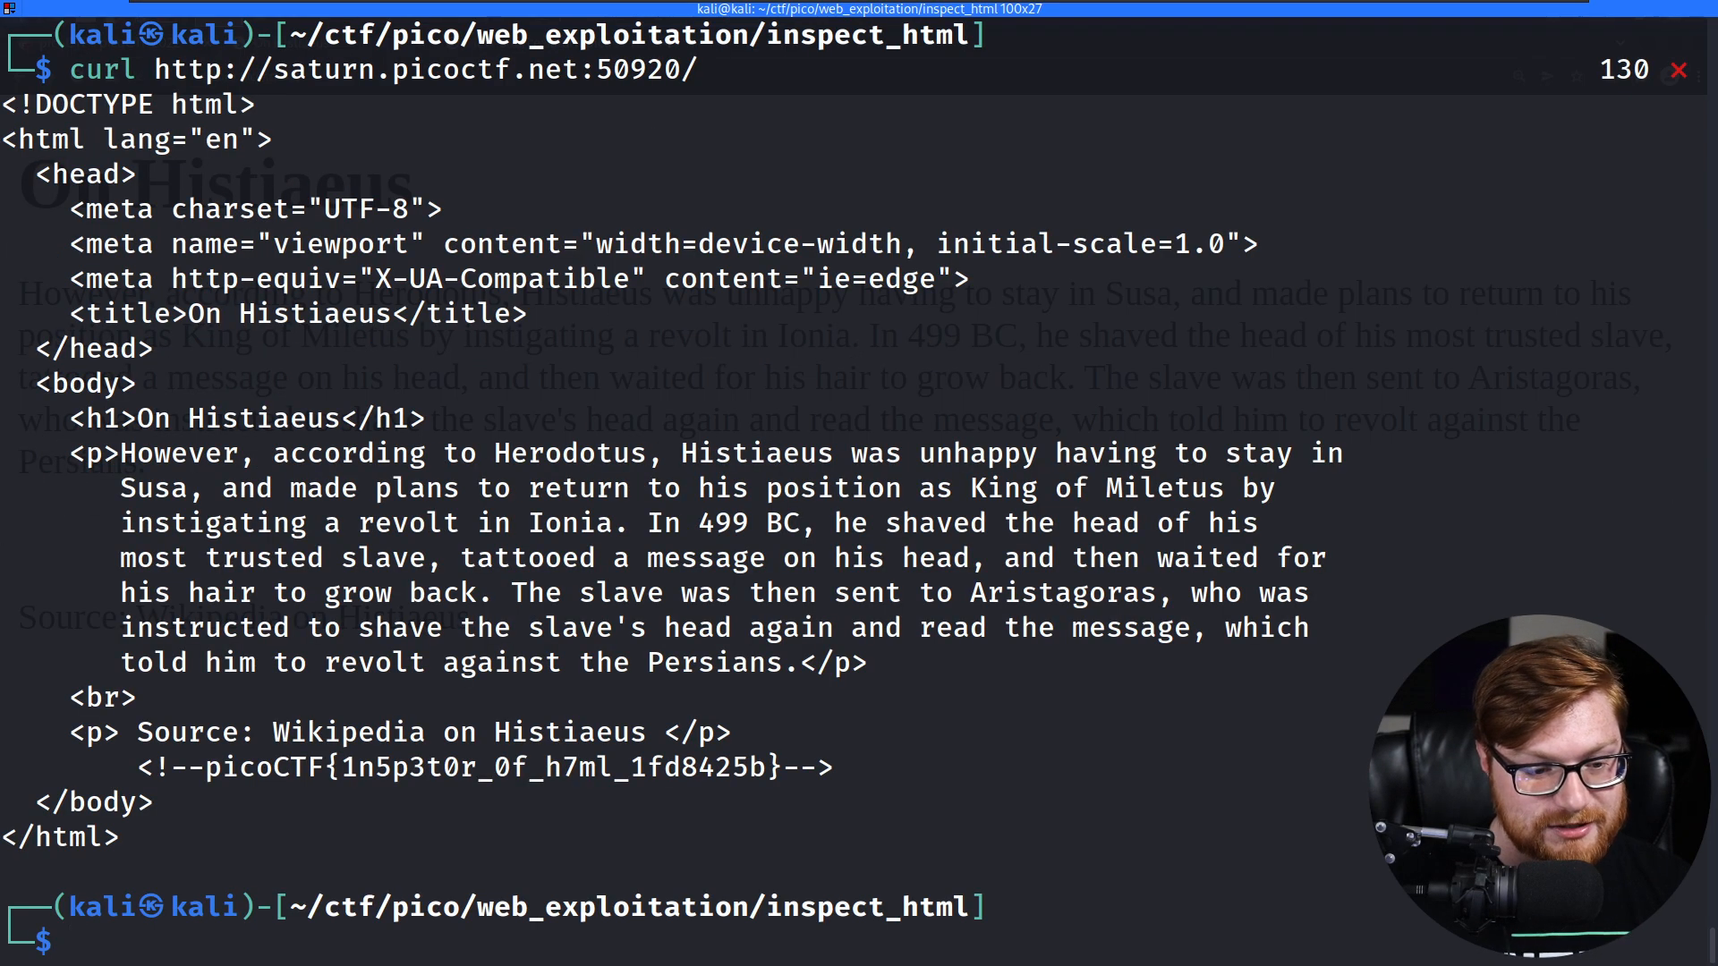
type("curl http://saturn.picoctf.net:50920/ | grep -oE")
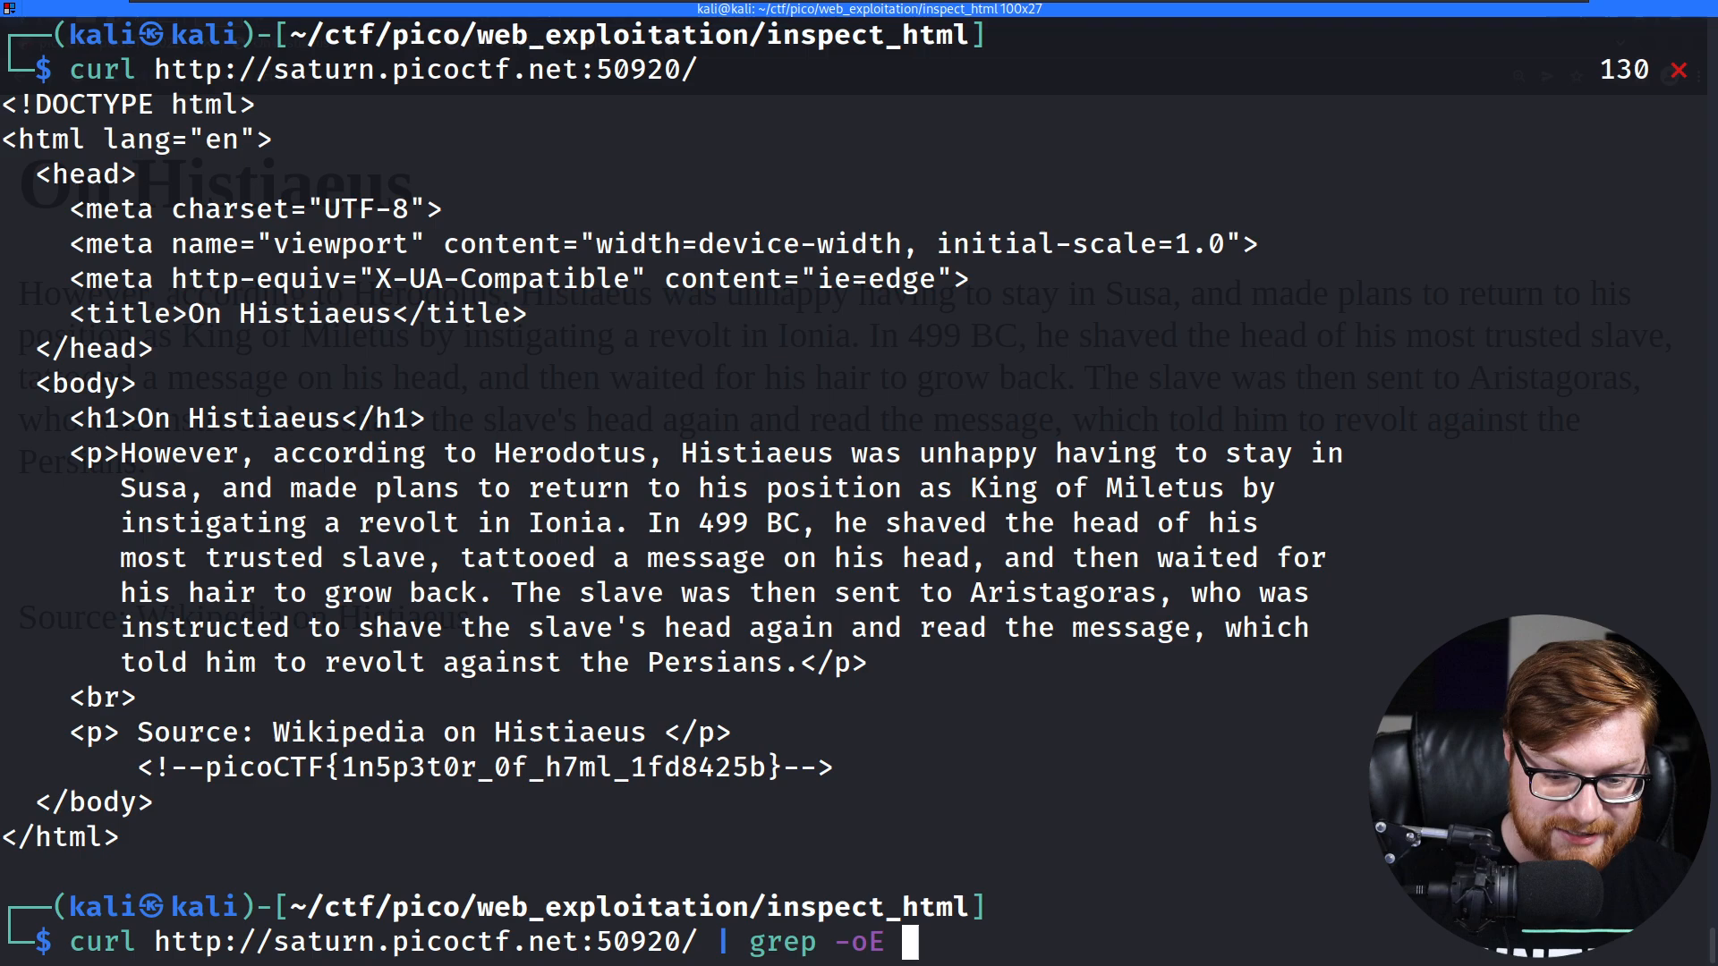
type("\"pico\"")
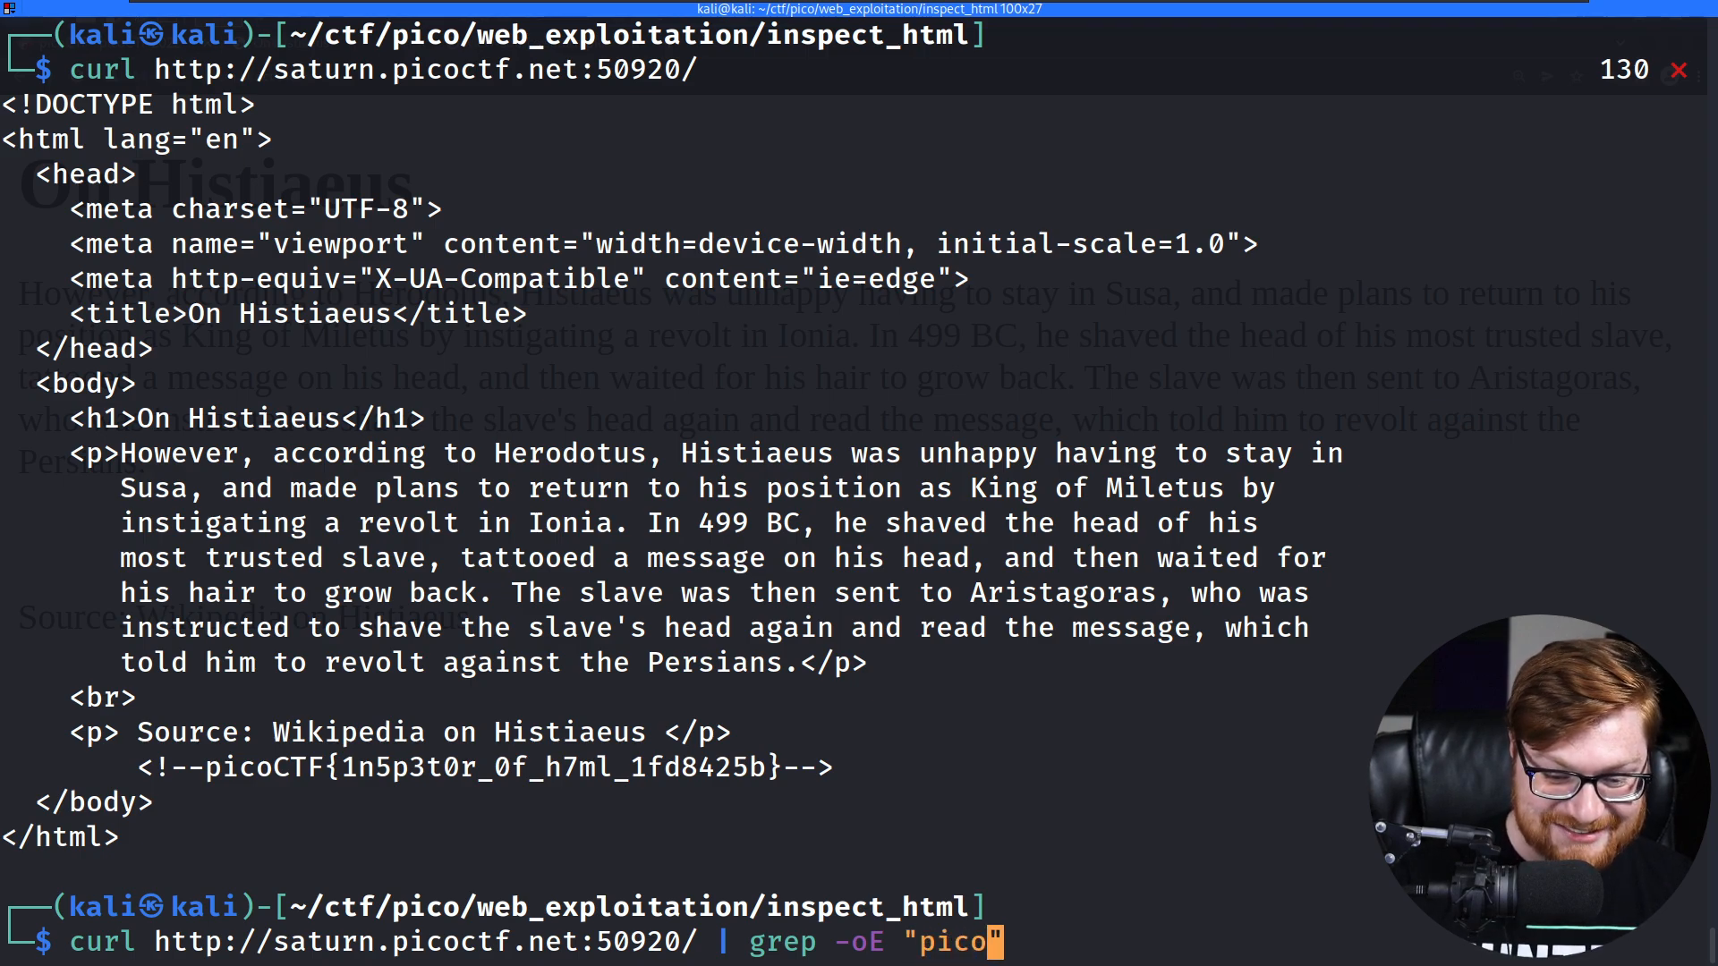
type("CTF{.}")
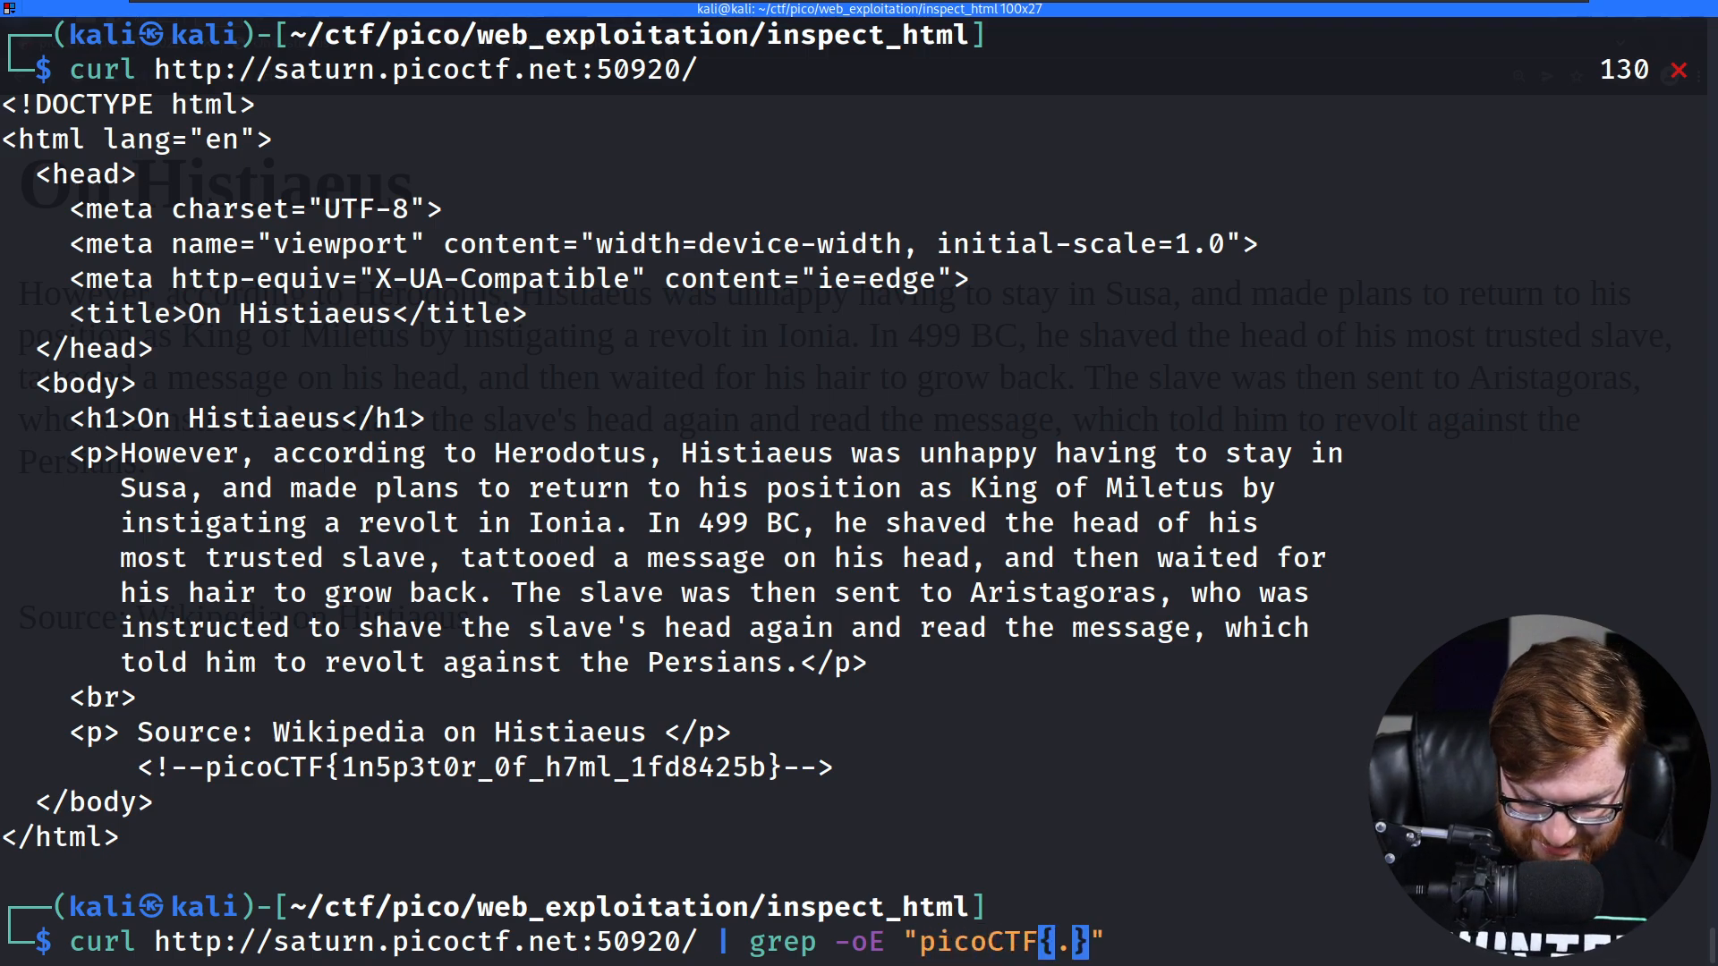
type("*?")
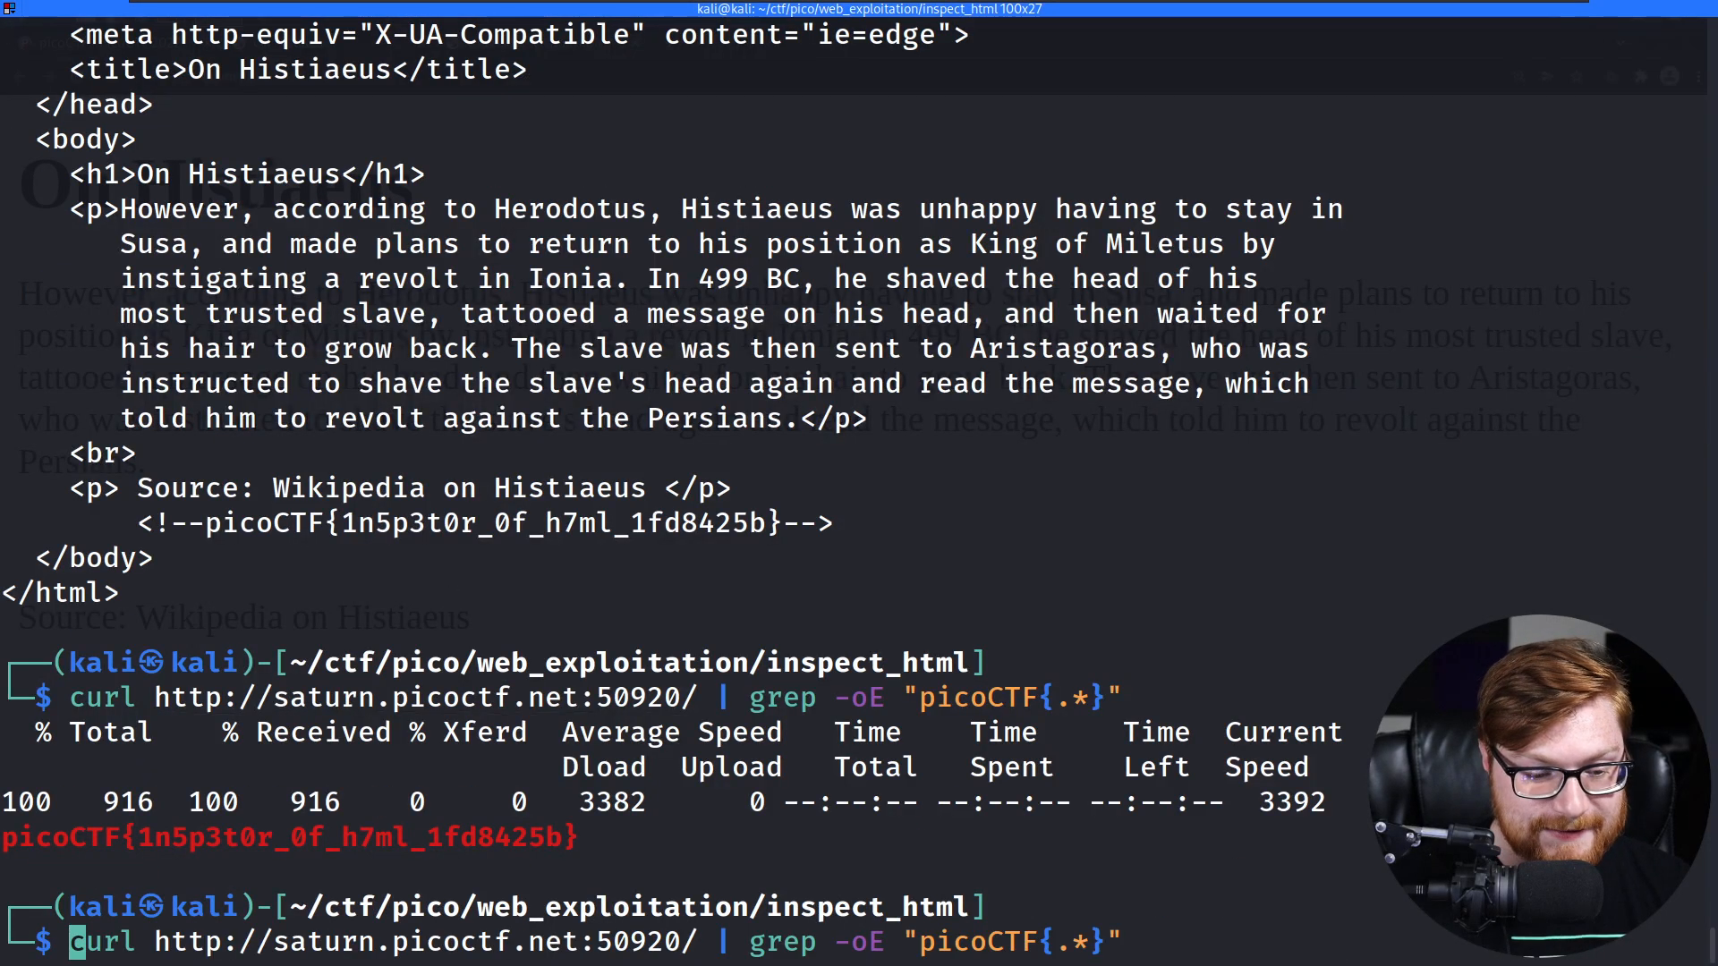
Refine to curl -s ... | grep -oE "picoCTF{.*}" --color=none so only the flag prints.
type("-s")
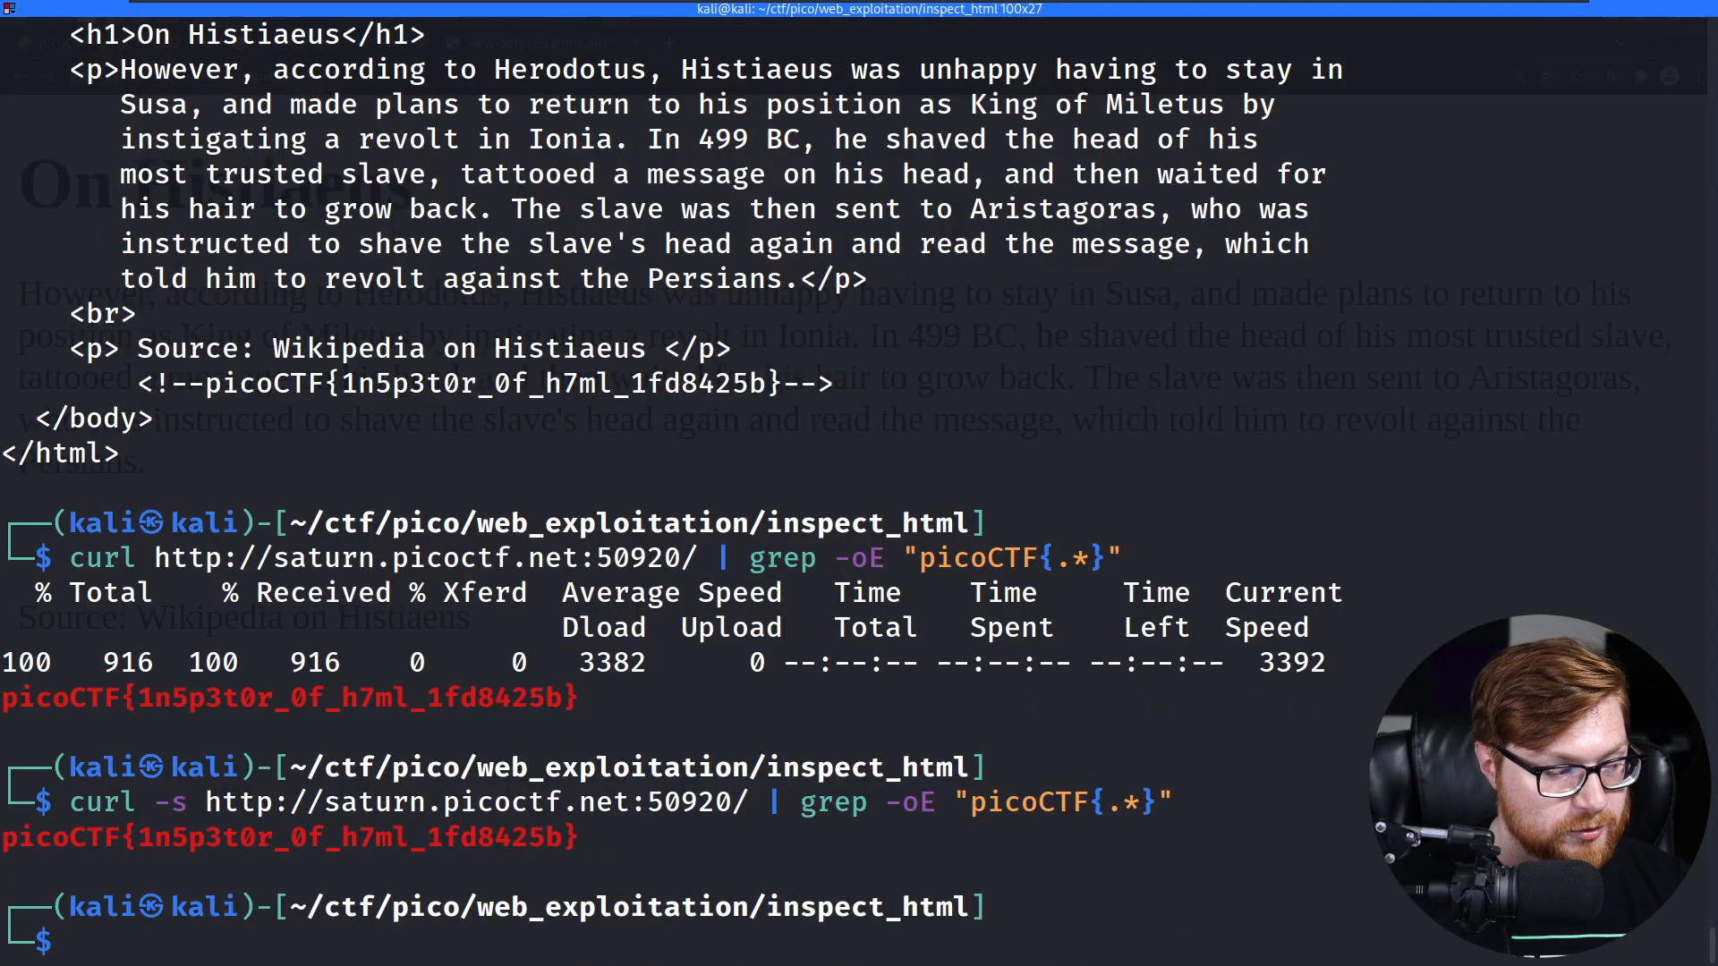
type("curl -s http://saturn.picoctf.net:50920/ | grep -oE \"picoCTF{.*}\" -")
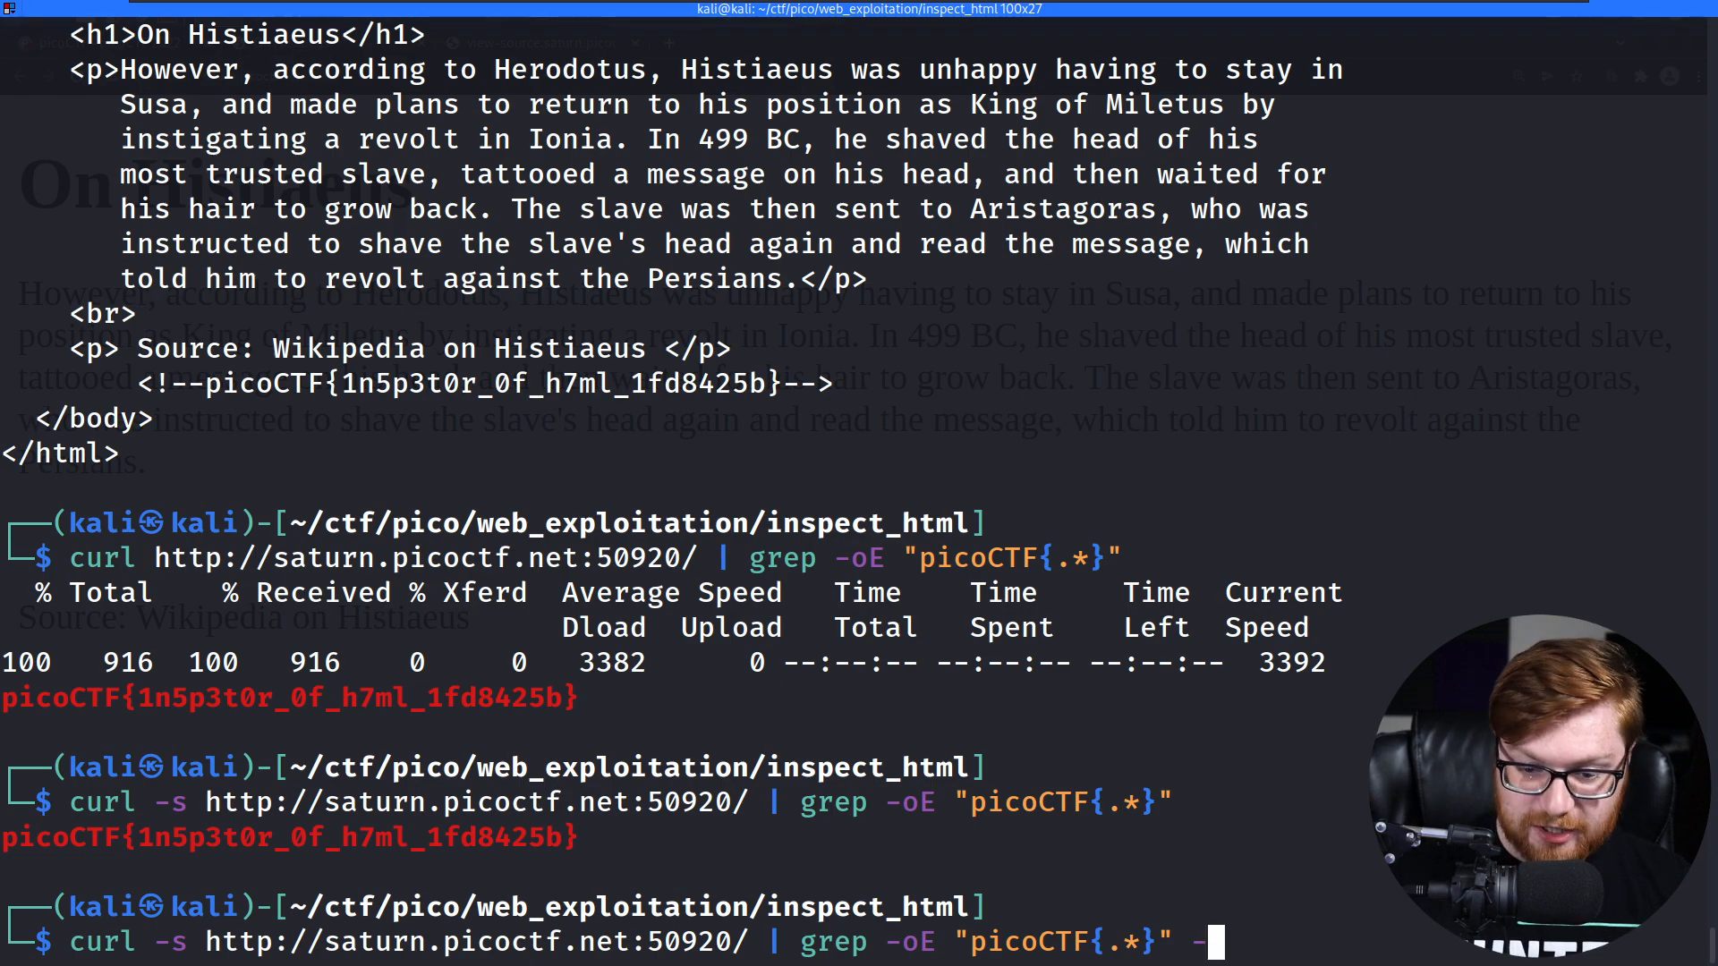
type("--color=n")
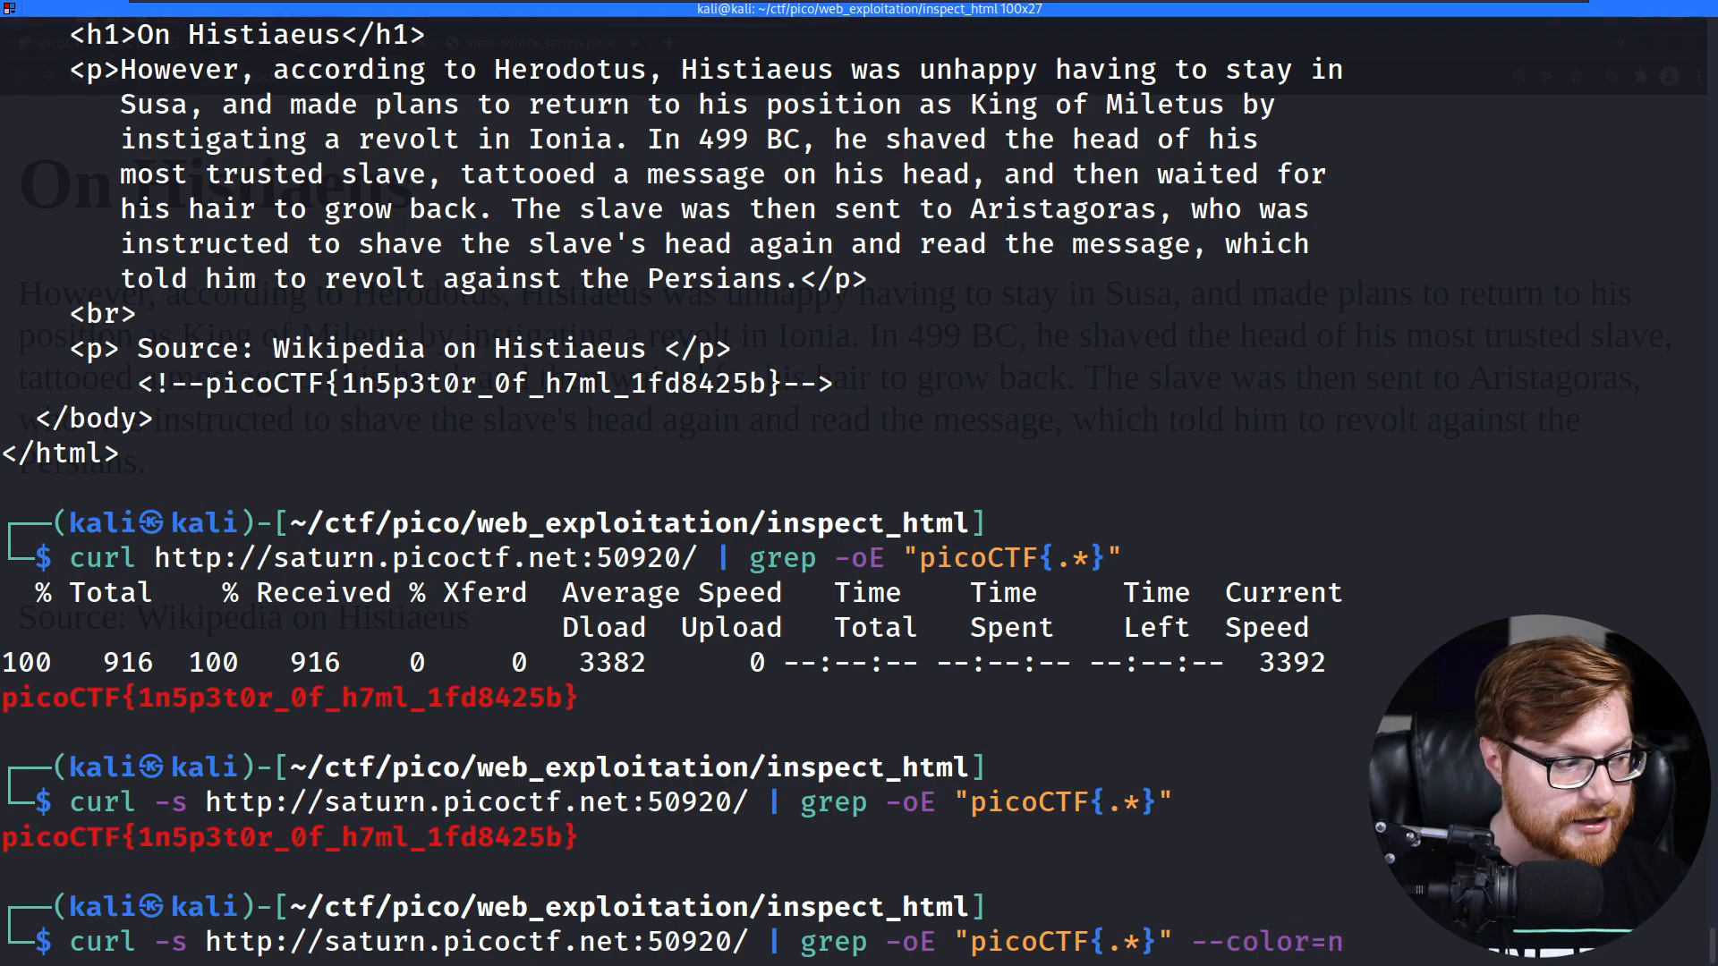
type("one")
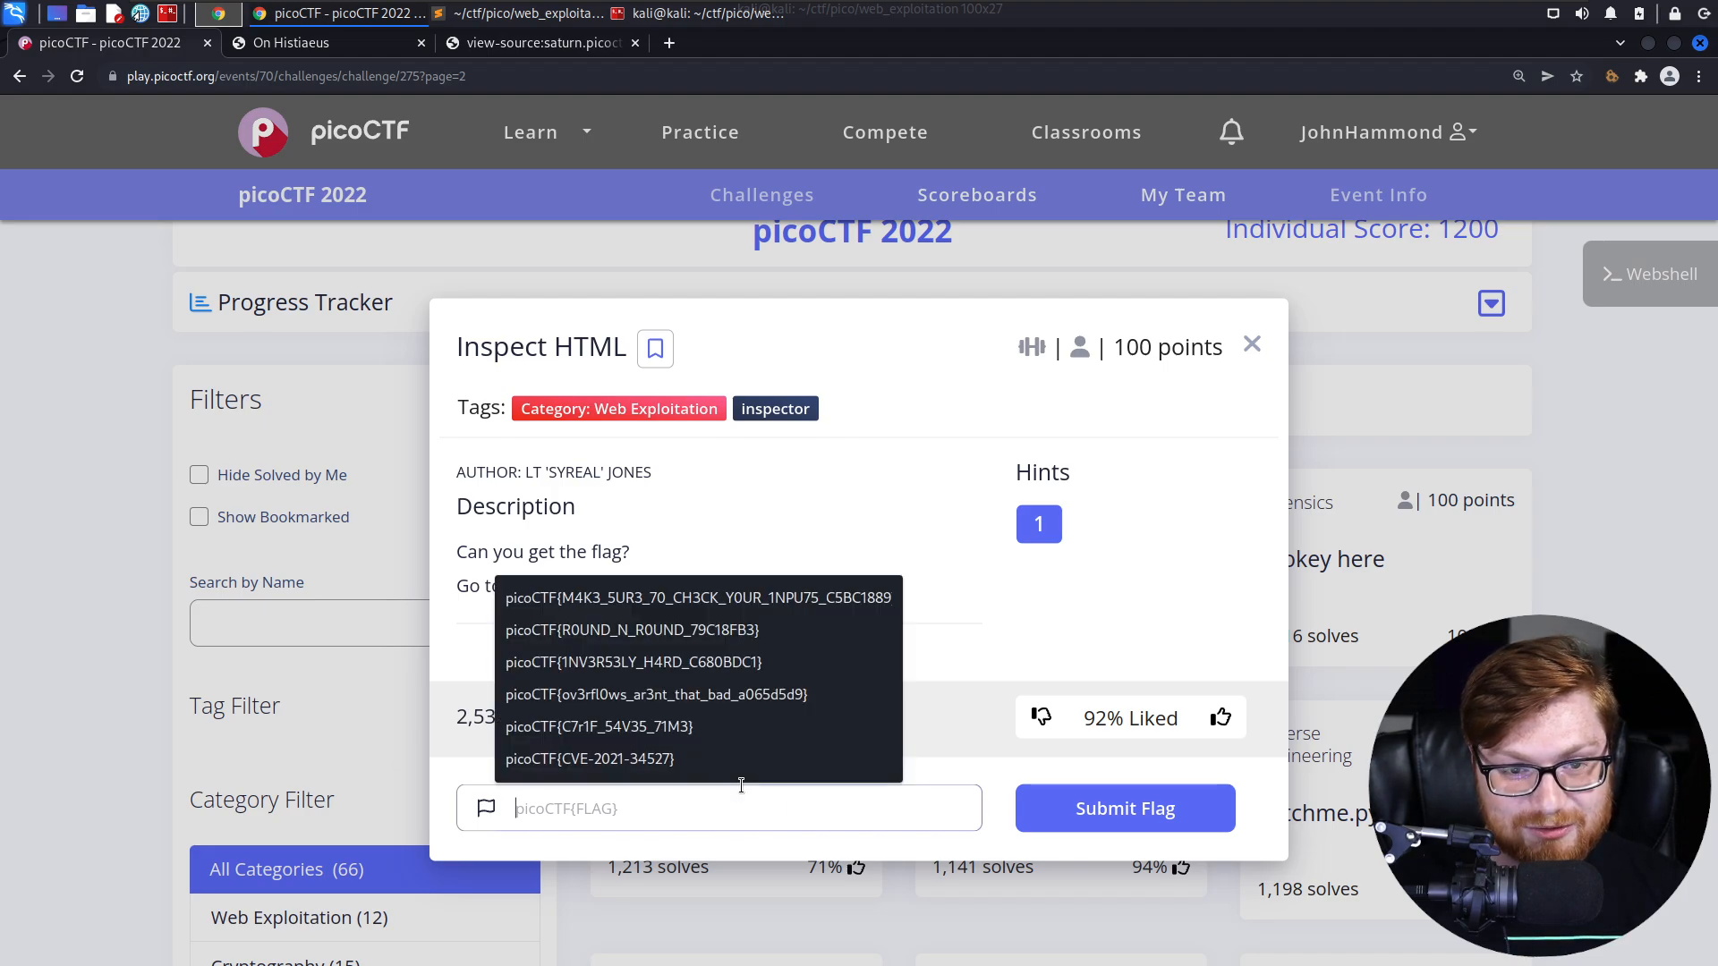
left_click(1124, 807)
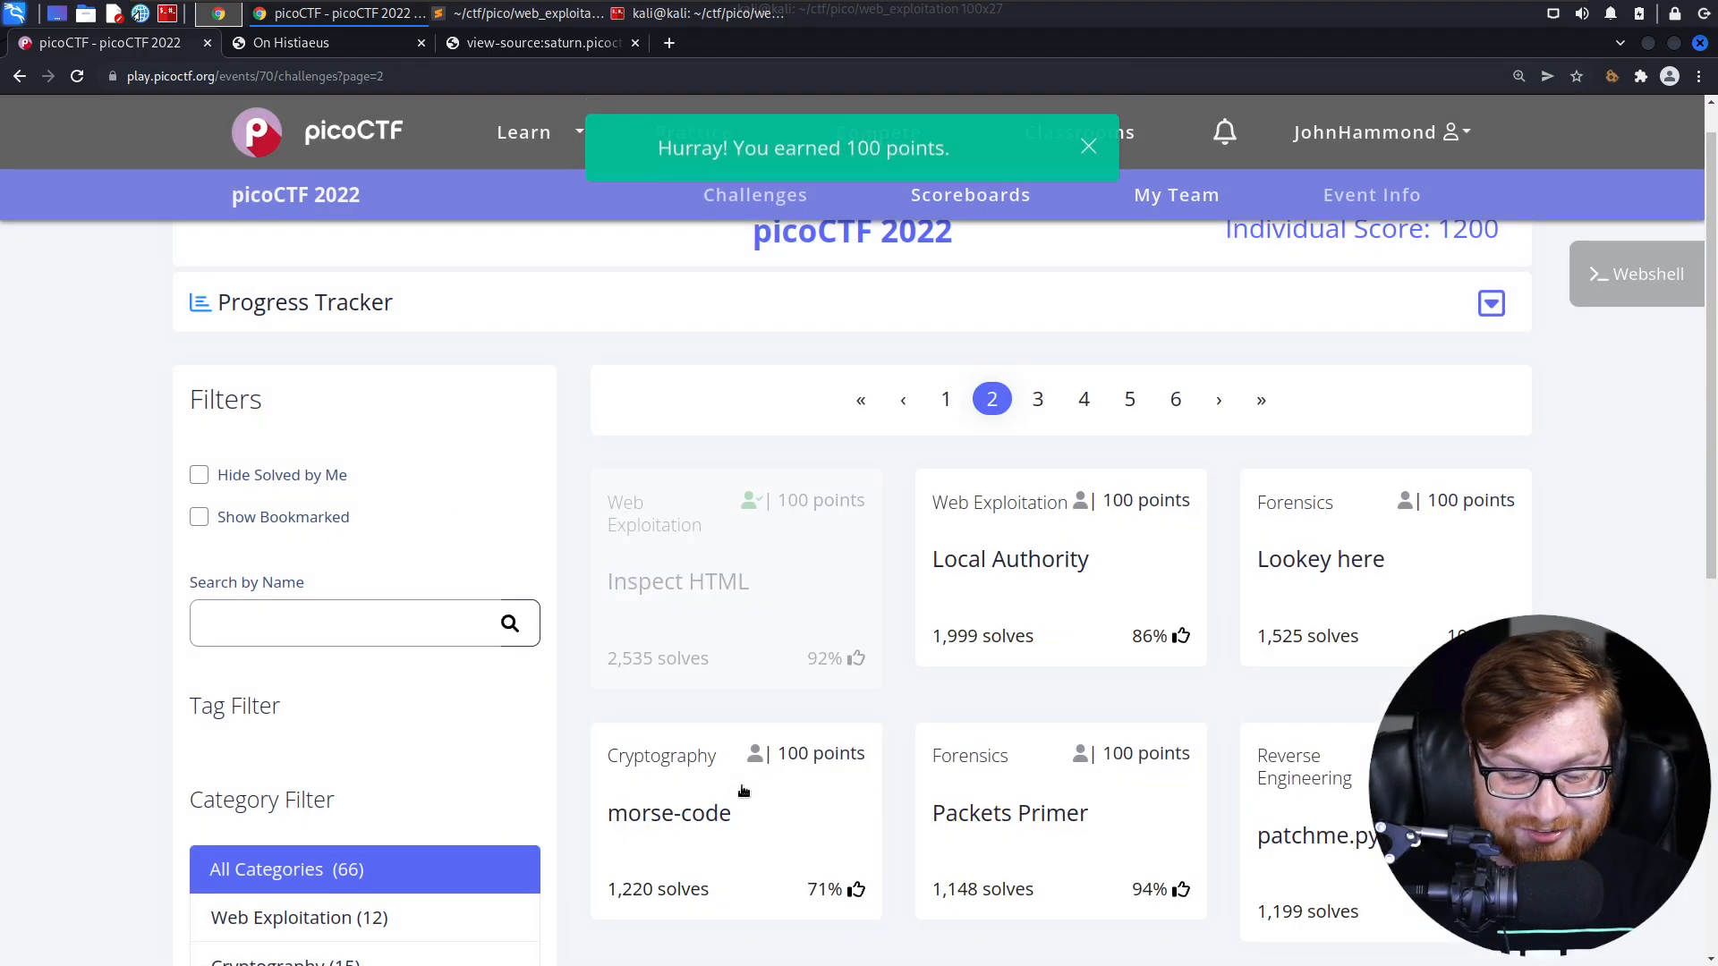